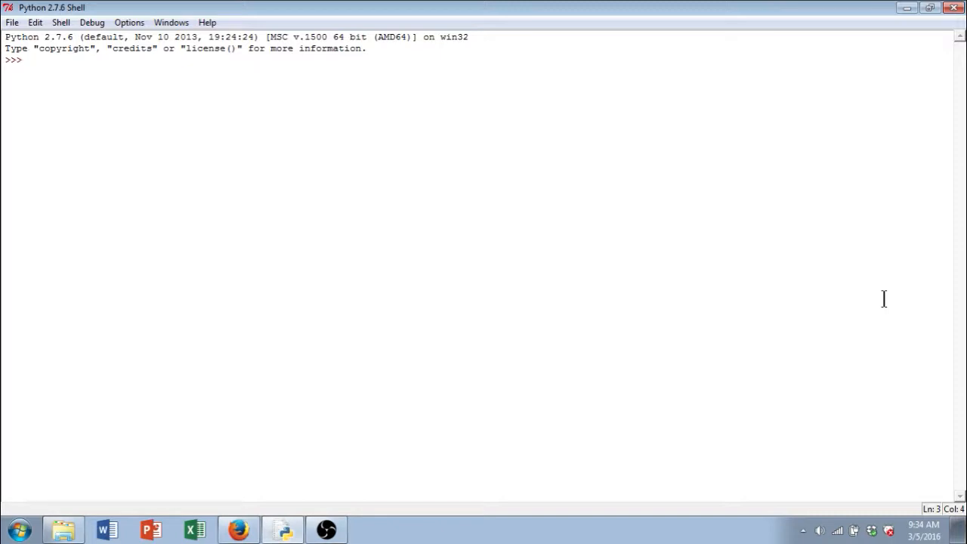
- Evaluate 5 + 5 at the IDLE shell's >>> prompt, returning 10
left_click(28, 59)
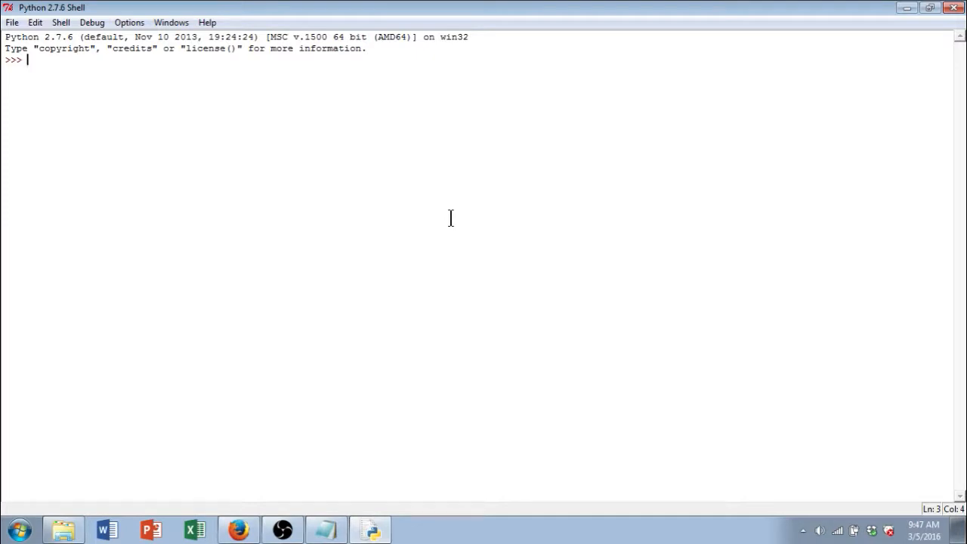
type("5 +")
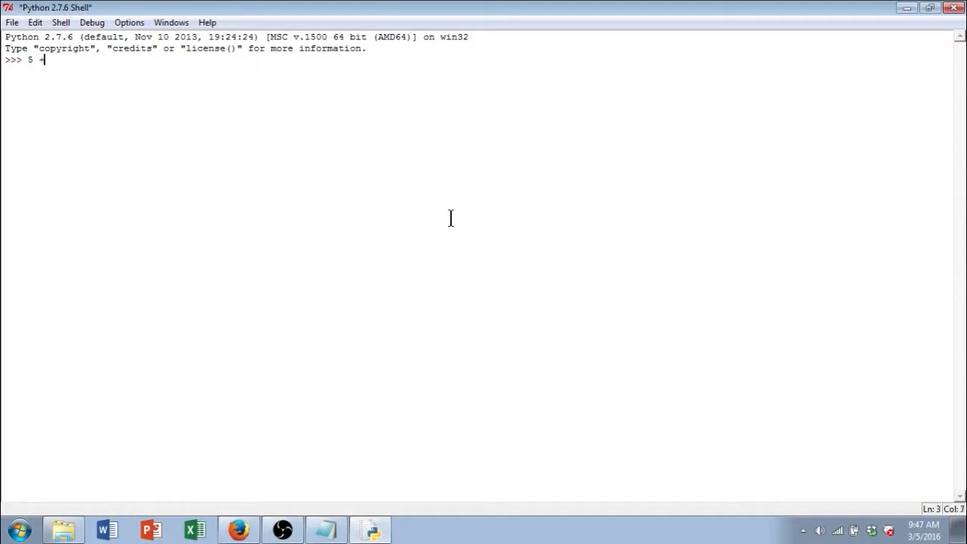
key("Return")
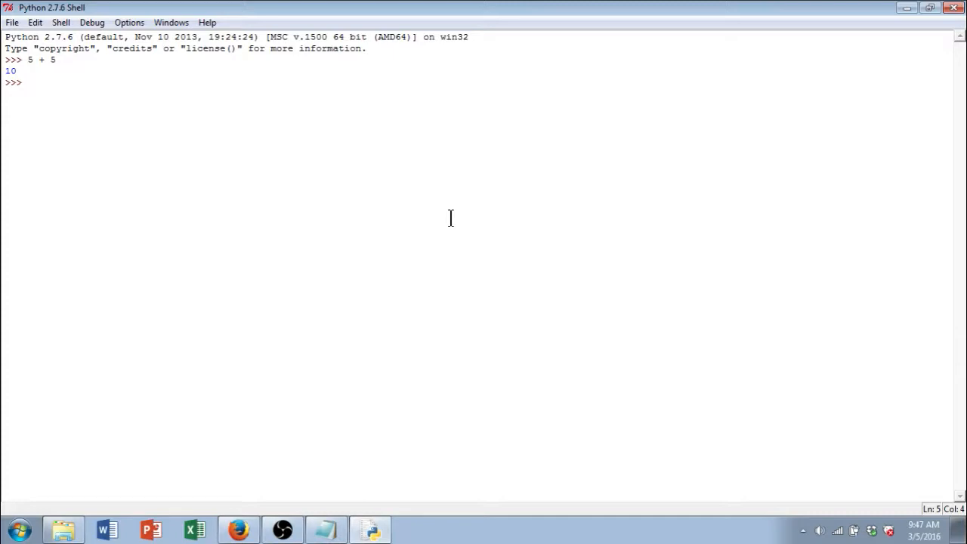
mouse_move(434, 299)
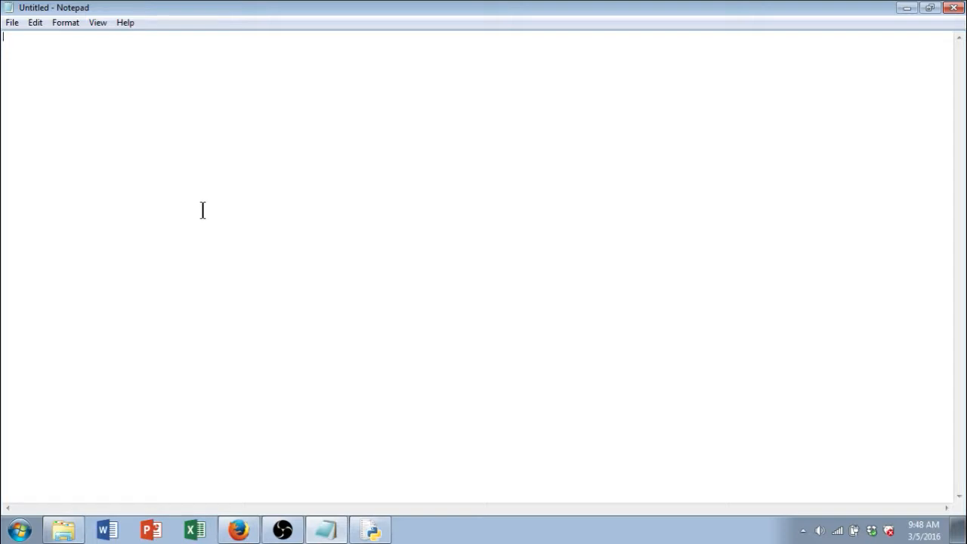
mouse_move(710, 169)
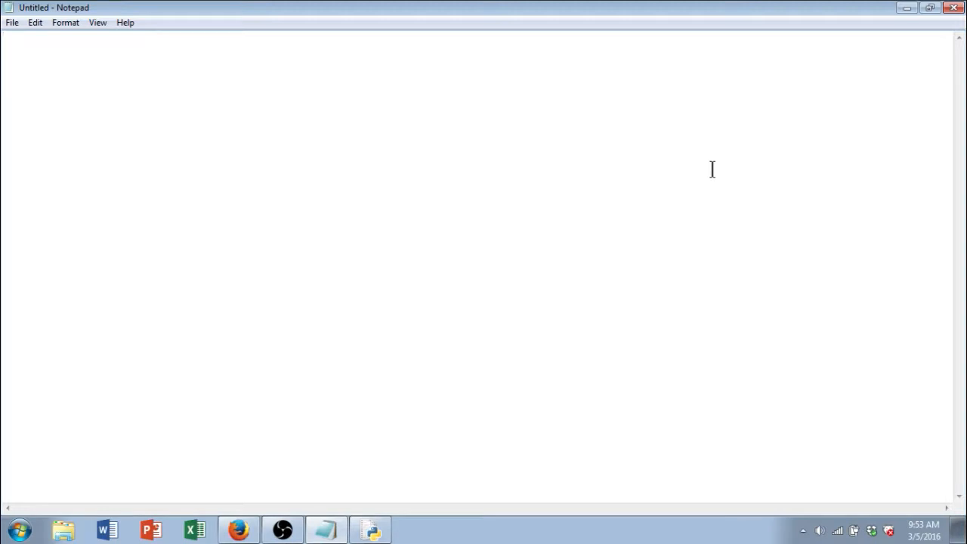
type("\"Pig latin\" is a juvenile \"code\" language created by the rearrangement of sounds in a word such that the first sound is move")
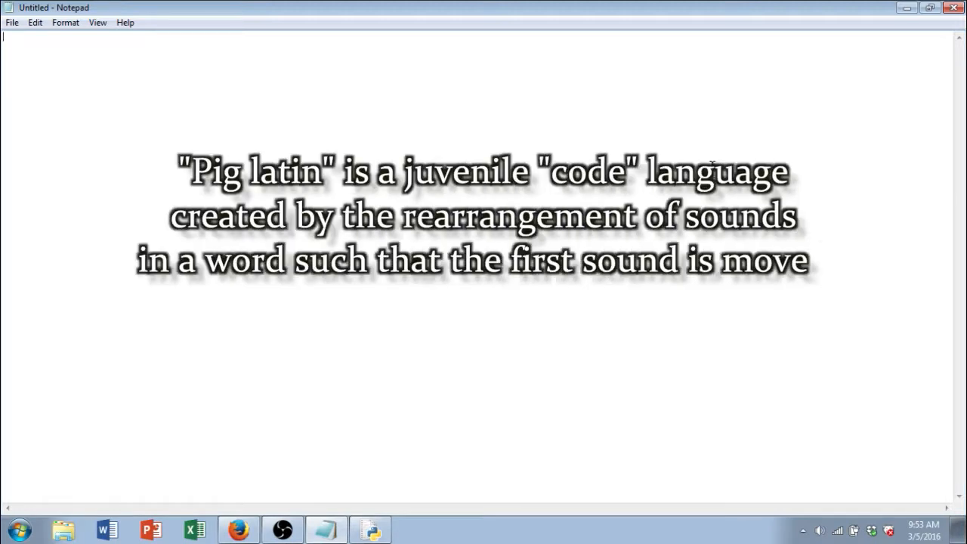
type("d to the end and \"ay\" is added.")
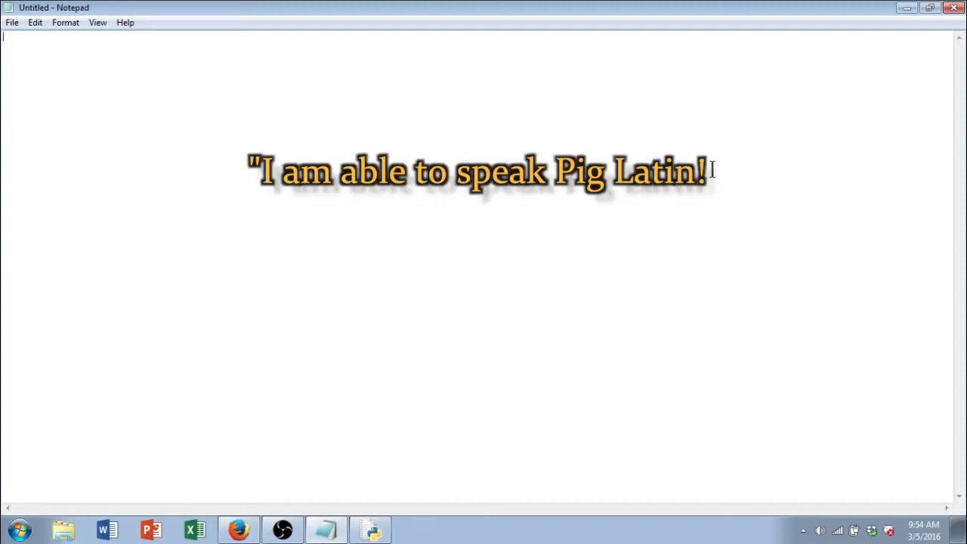
type("\"")
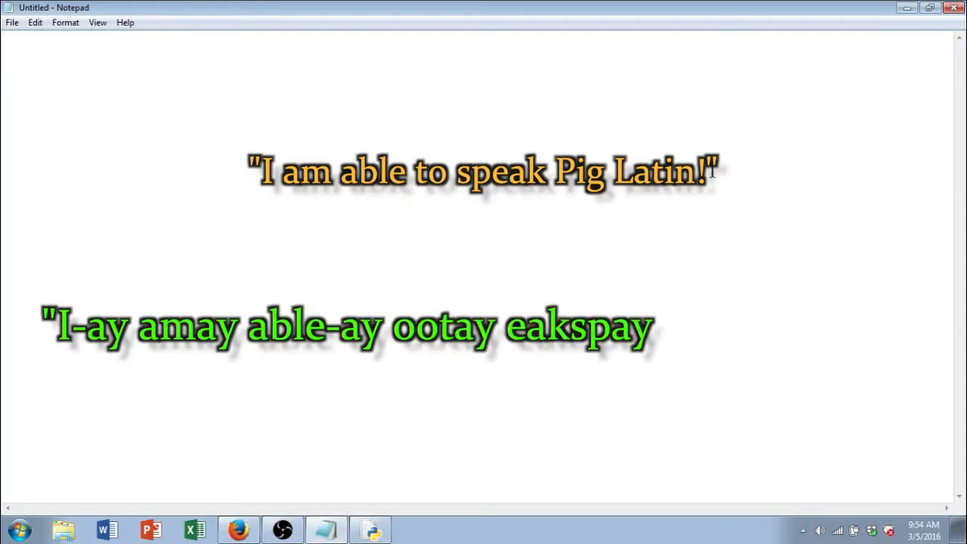
type("Igpay Atinlay\"")
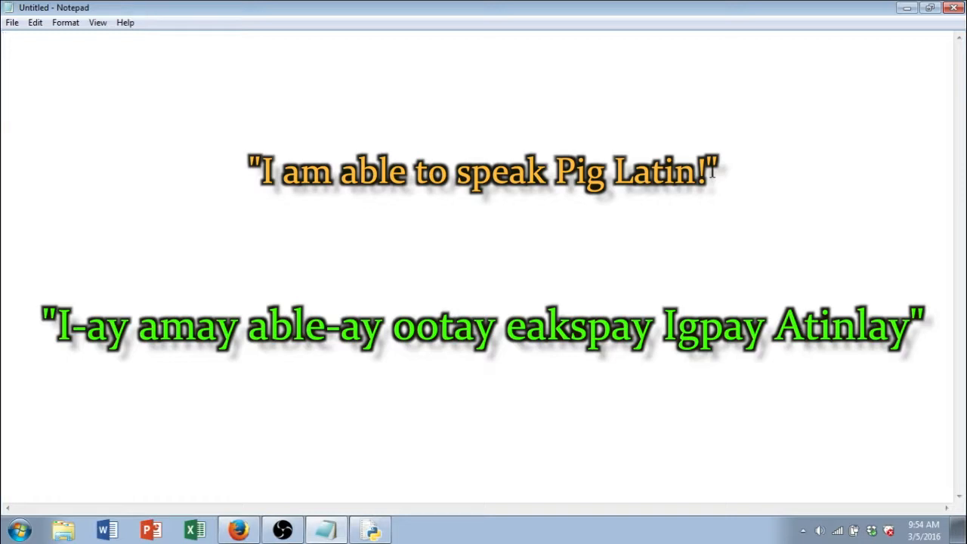
left_click(3, 36)
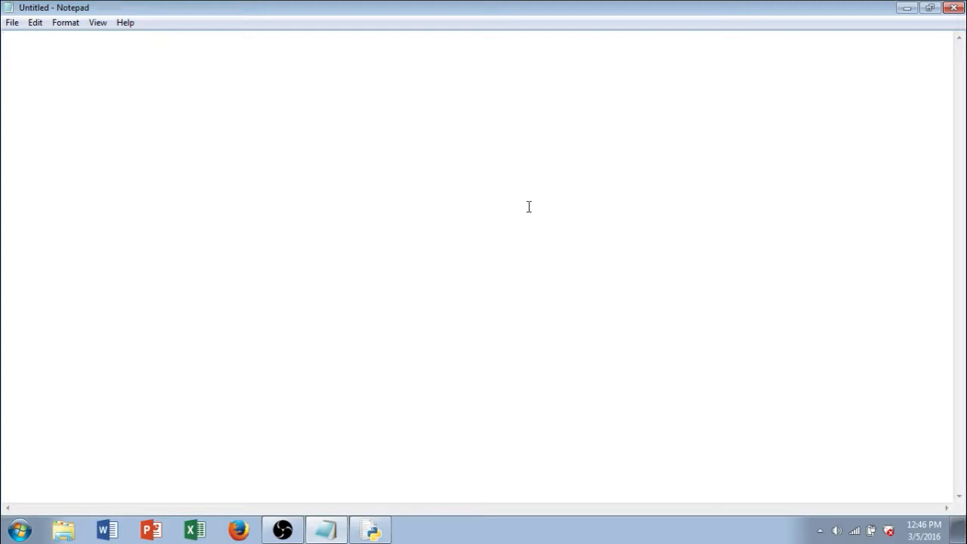
- Type typeword = raw_input ("Word to translate into Pig Latin? ") as Notepad's first line
type("type")
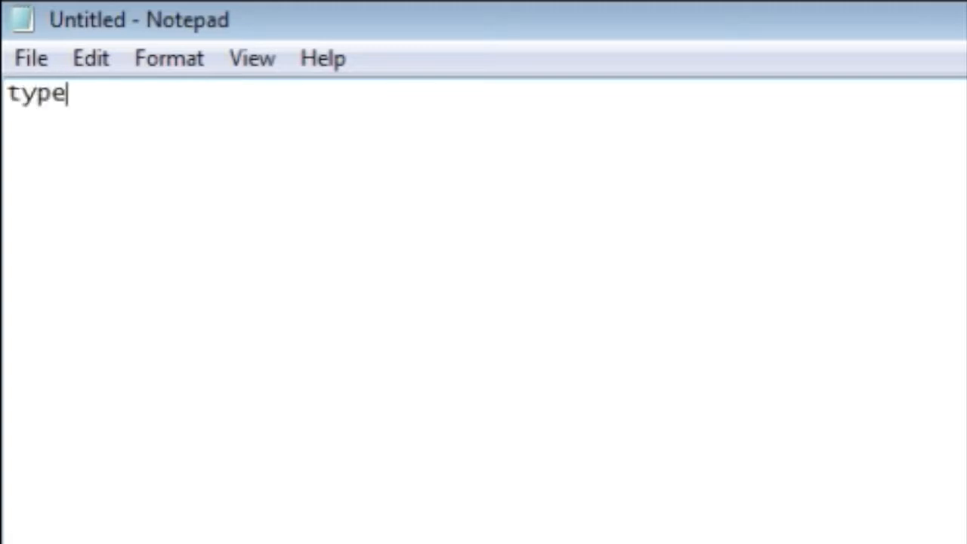
type("word")
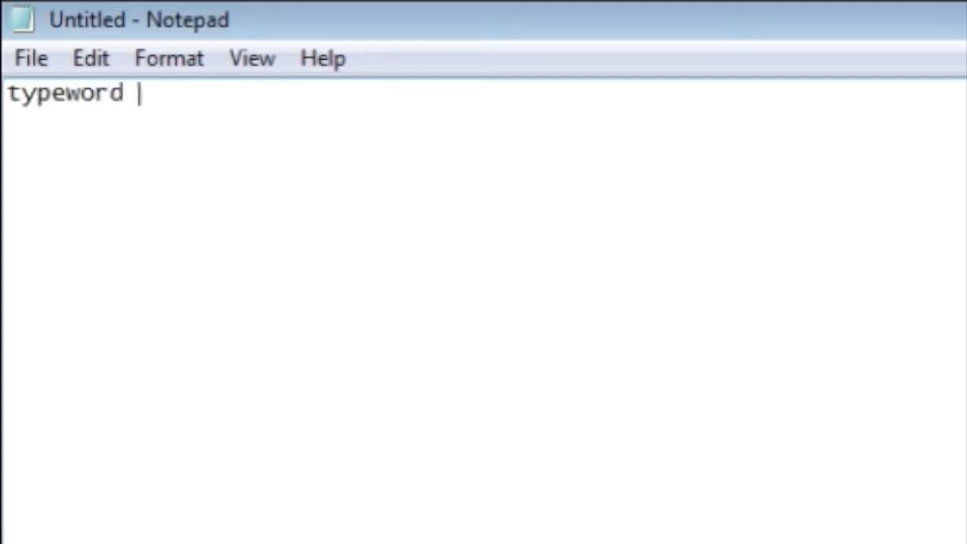
type("=")
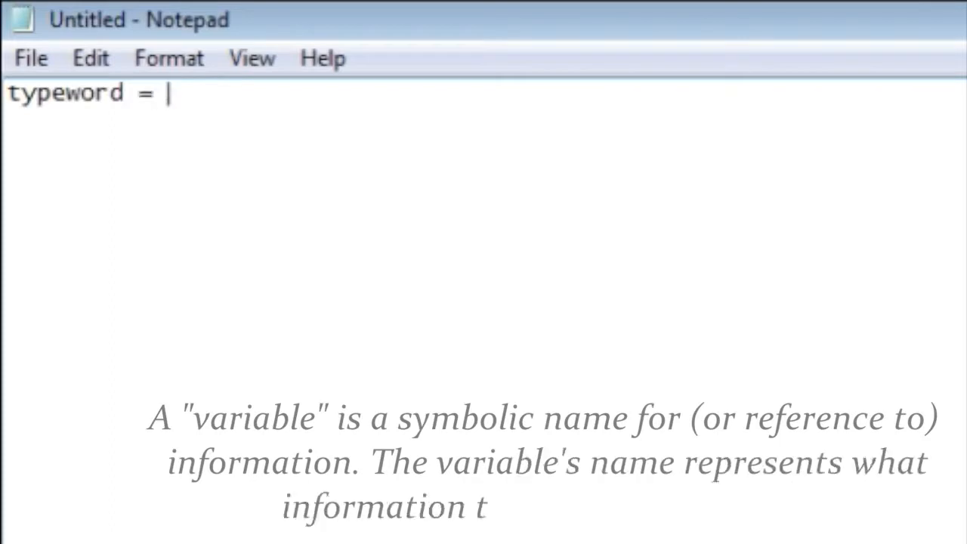
type("raw")
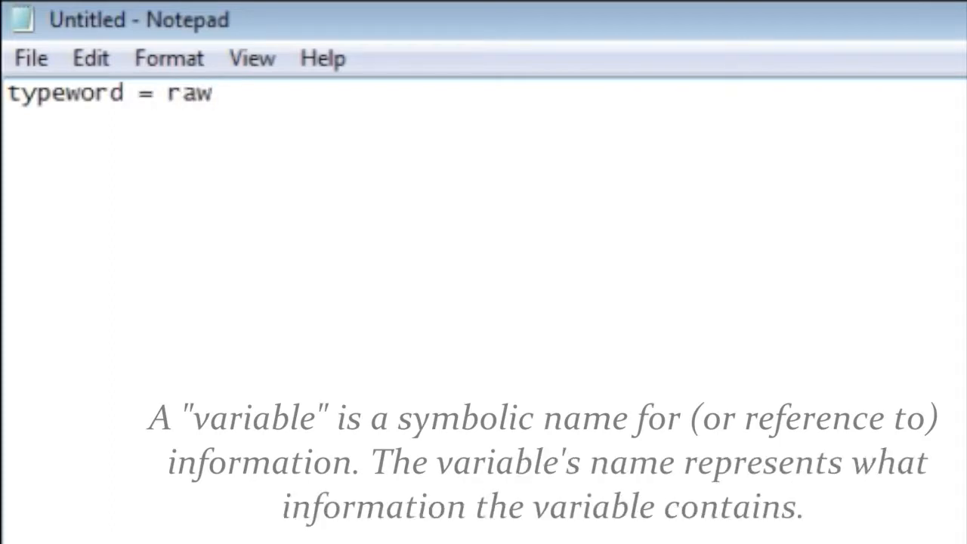
type("_input")
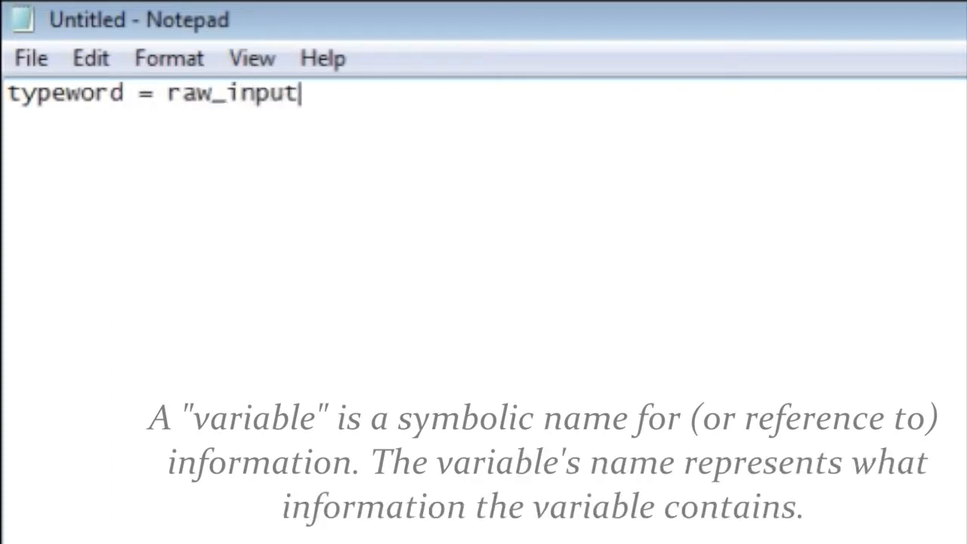
type("(\"word")
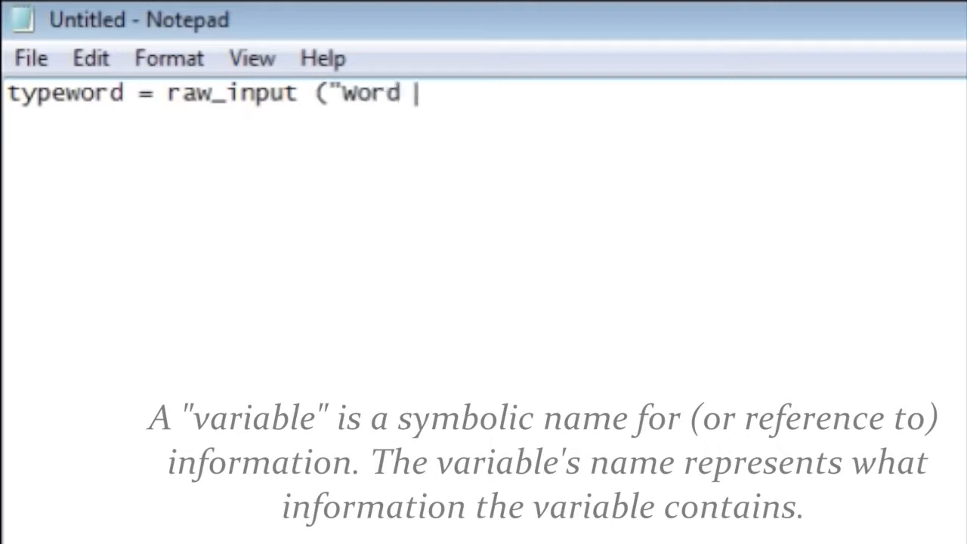
type("to translat")
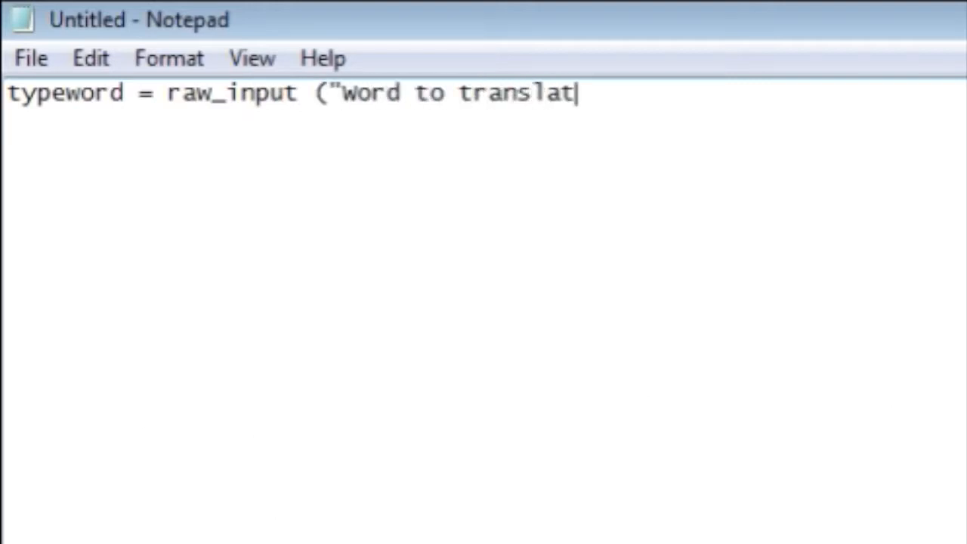
type("e into Pig L")
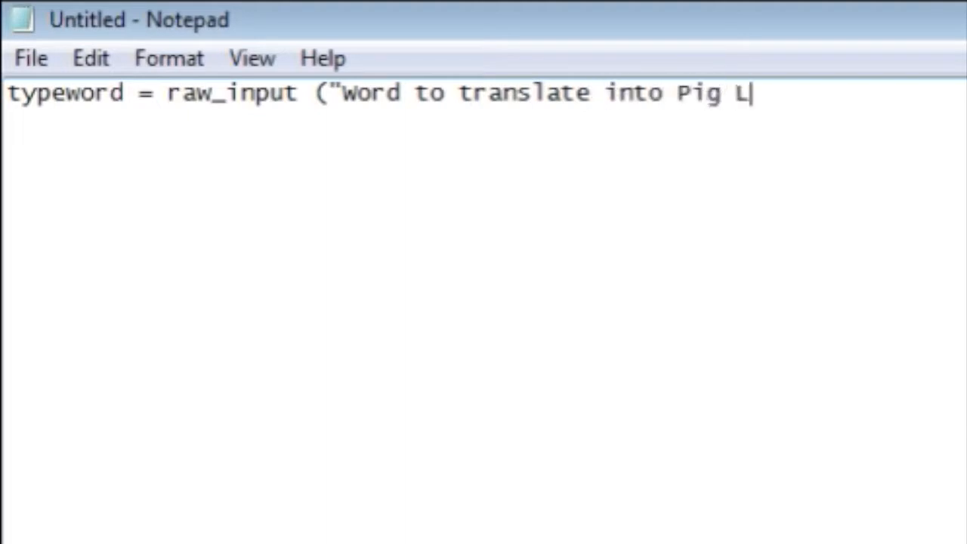
type("atin?")
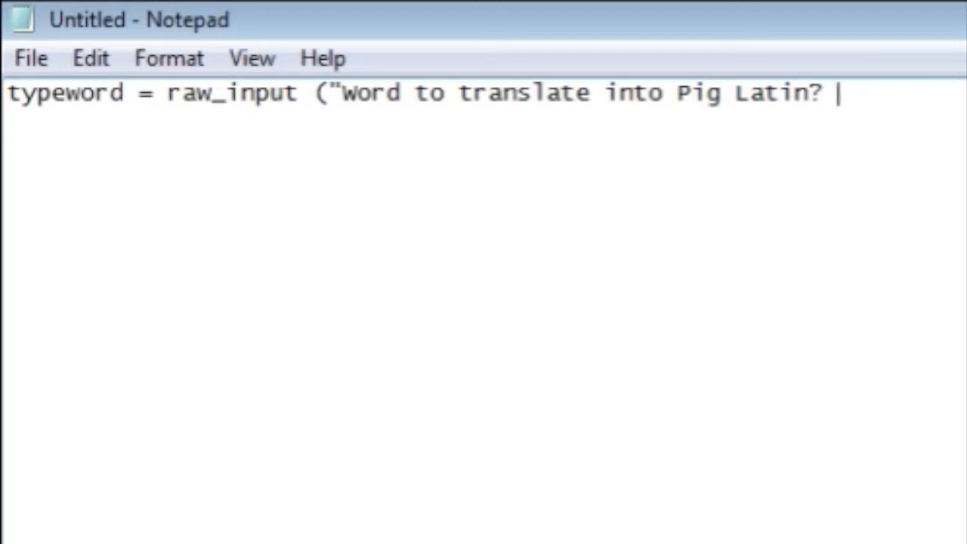
type("\")")
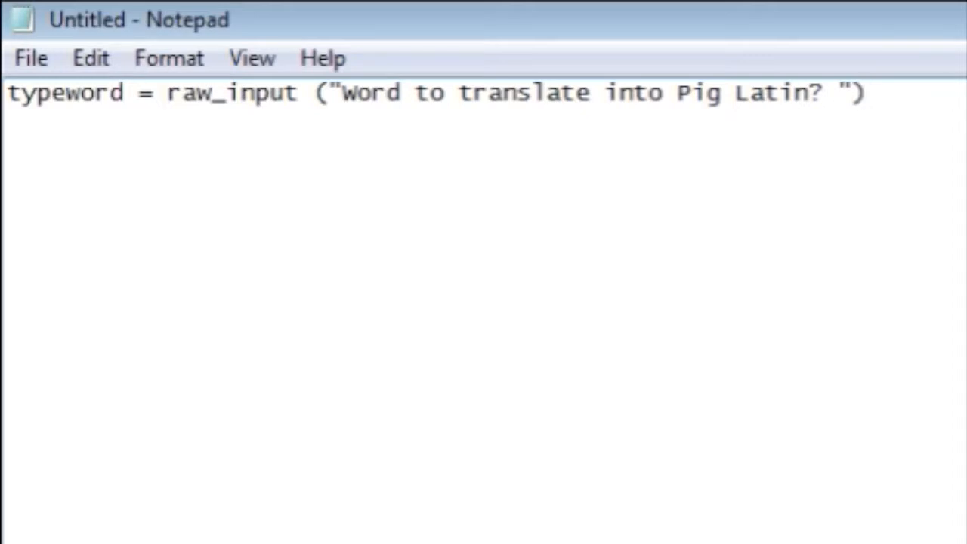
mouse_move(929, 332)
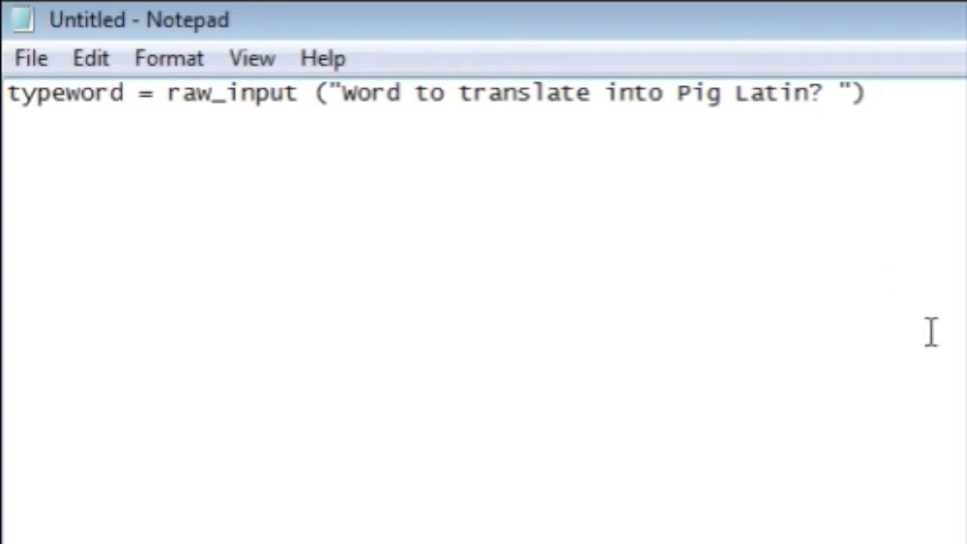
- Highlight the prompt string, raw_input and typeword, then start an empty second line
left_click_drag(337, 92, 842, 92)
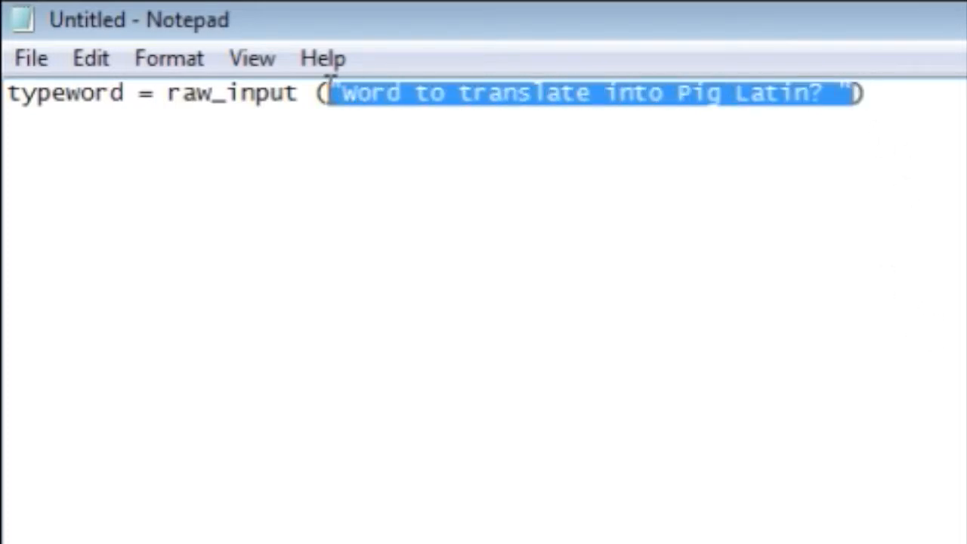
left_click(346, 92)
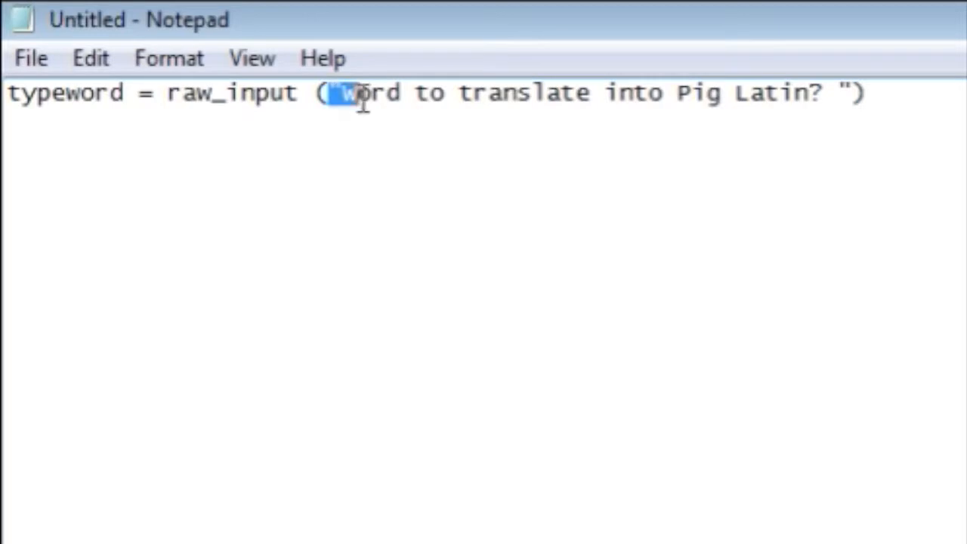
left_click_drag(343, 92, 781, 93)
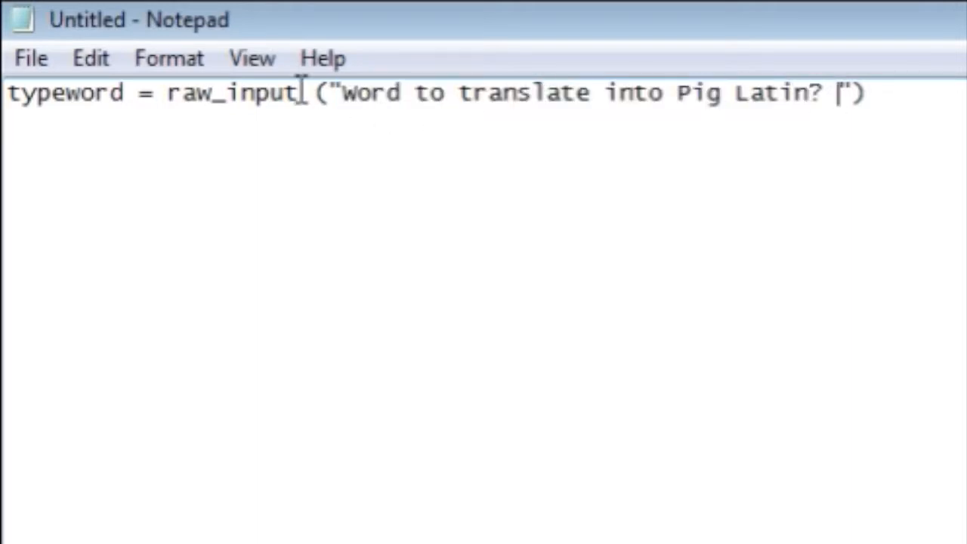
double_click(230, 92)
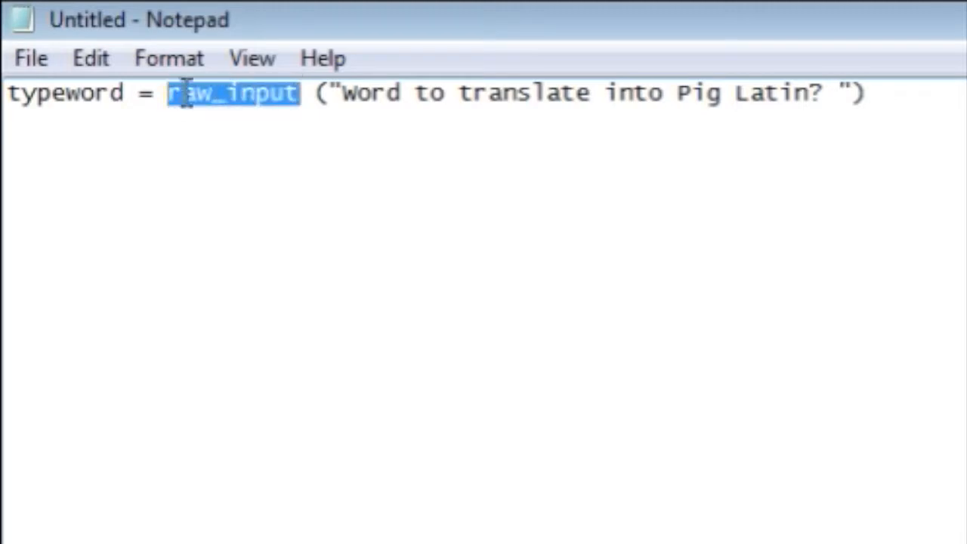
double_click(67, 92)
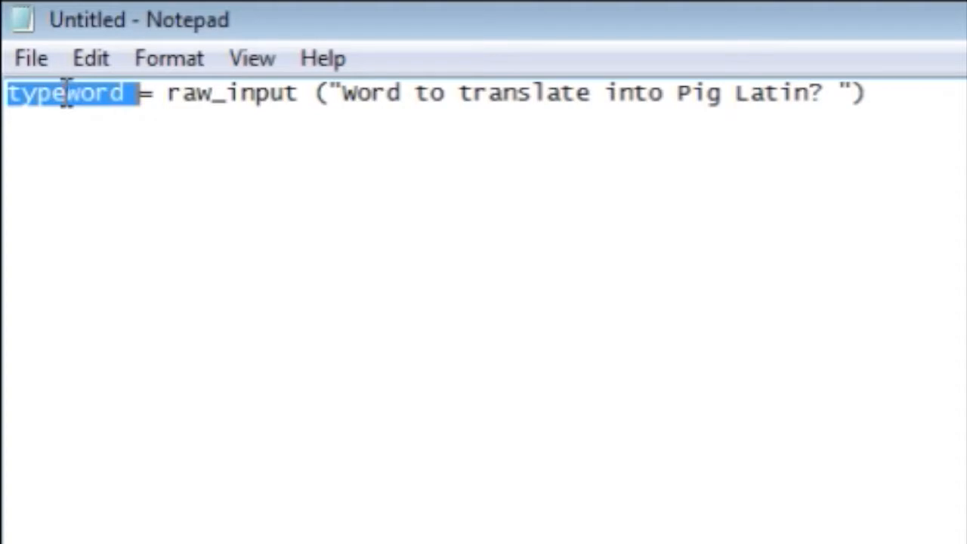
left_click(869, 92)
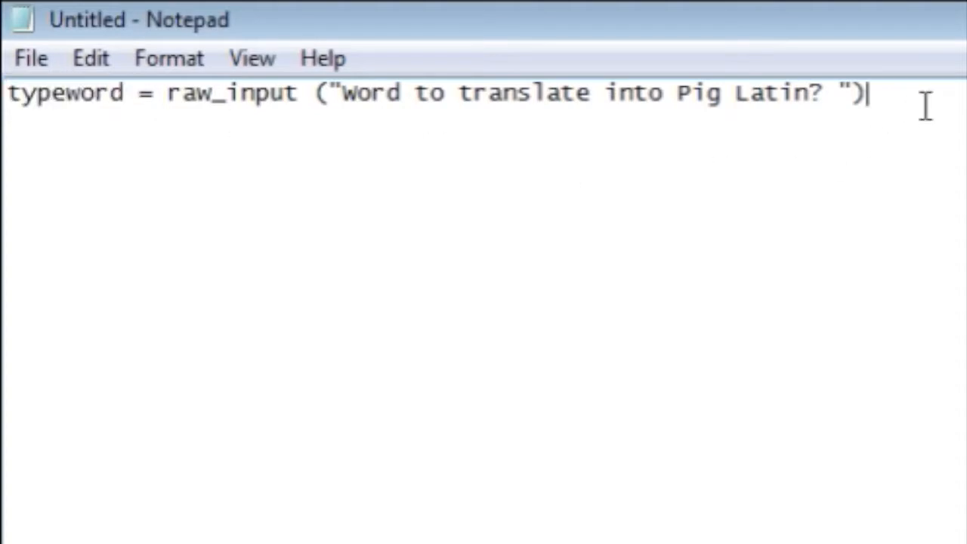
key("Return")
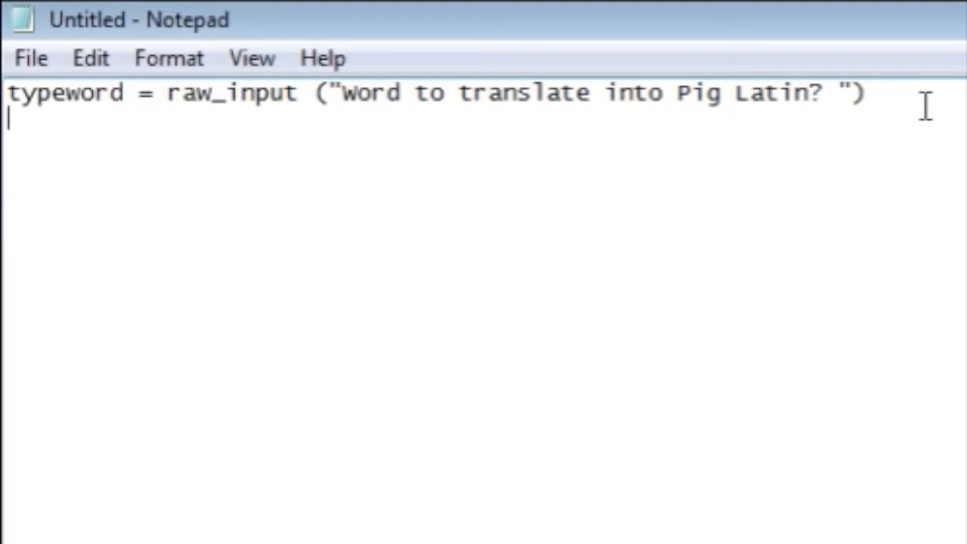
- Type firstletter = typeword[0] on the second line
type("firstletter = t")
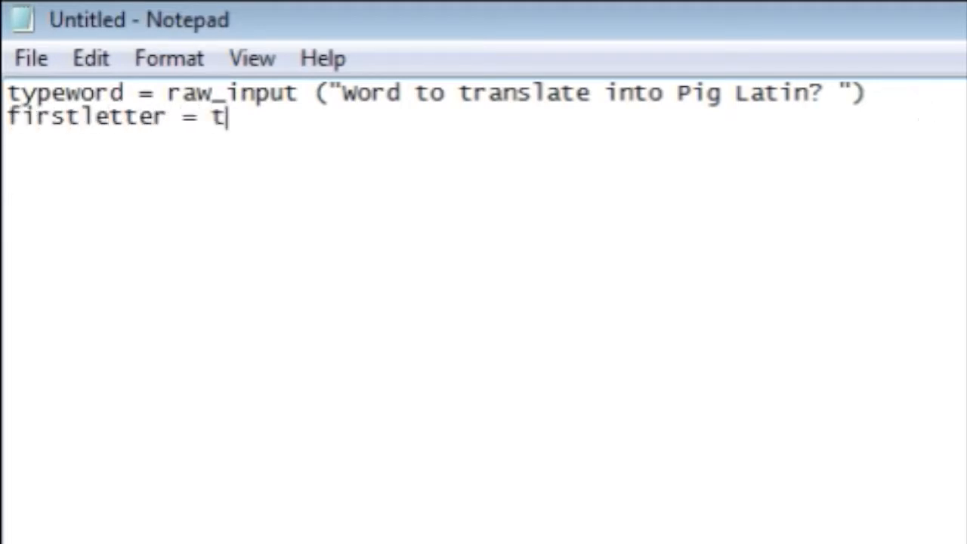
type("ypeword")
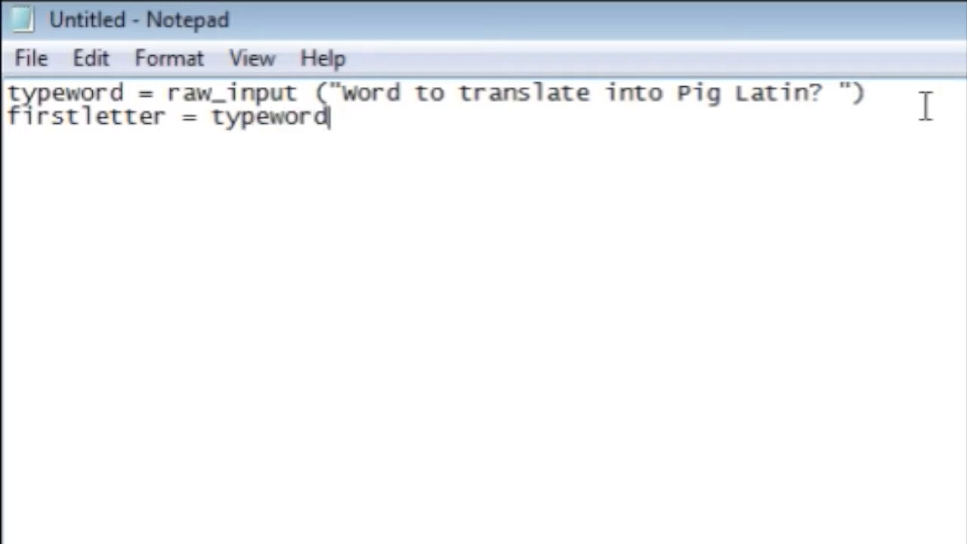
type("[0]")
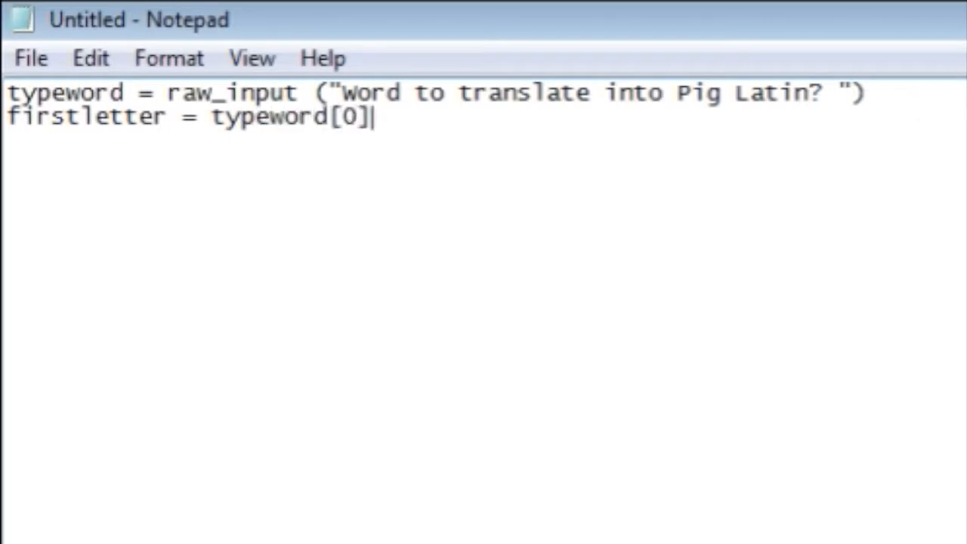
mouse_move(925, 106)
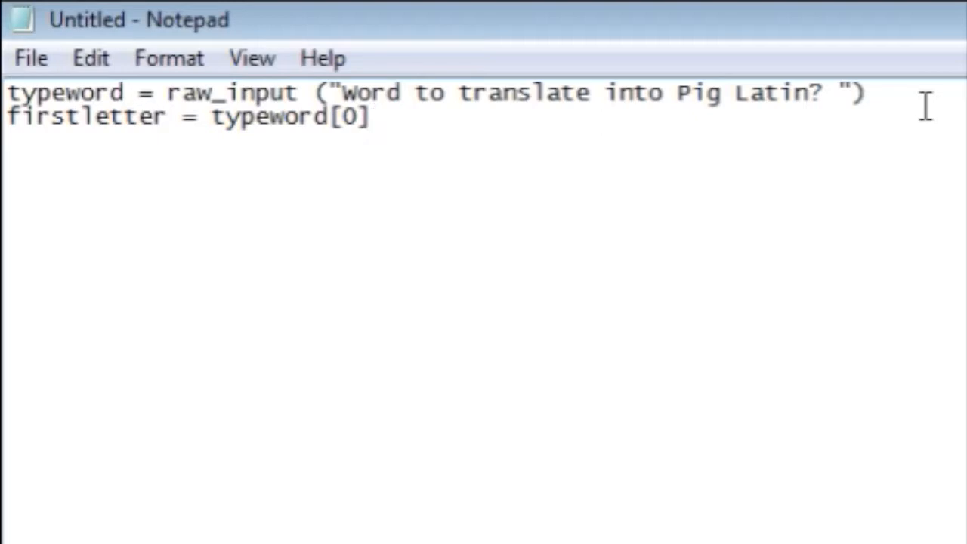
mouse_move(838, 34)
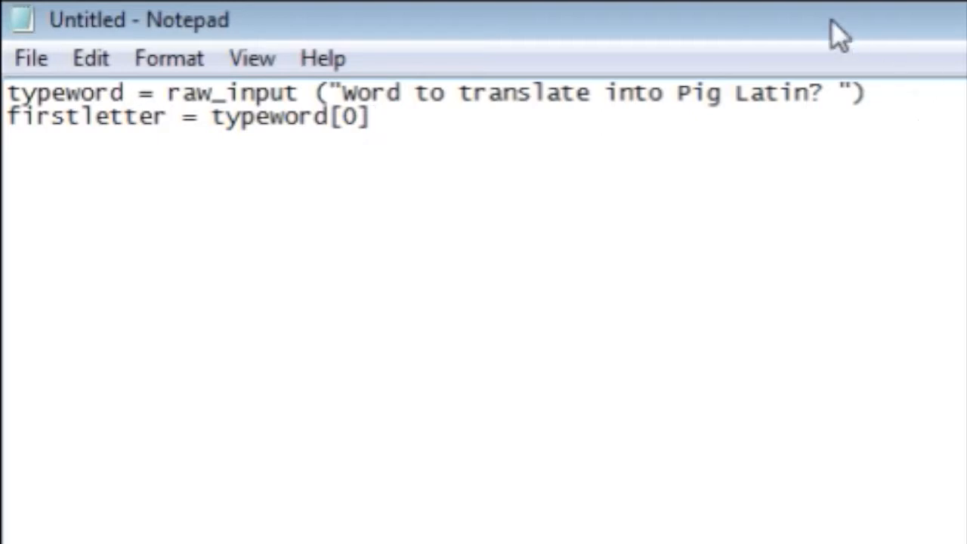
- Highlight firstletter and raw_input to explain them, then start an empty third line
double_click(86, 116)
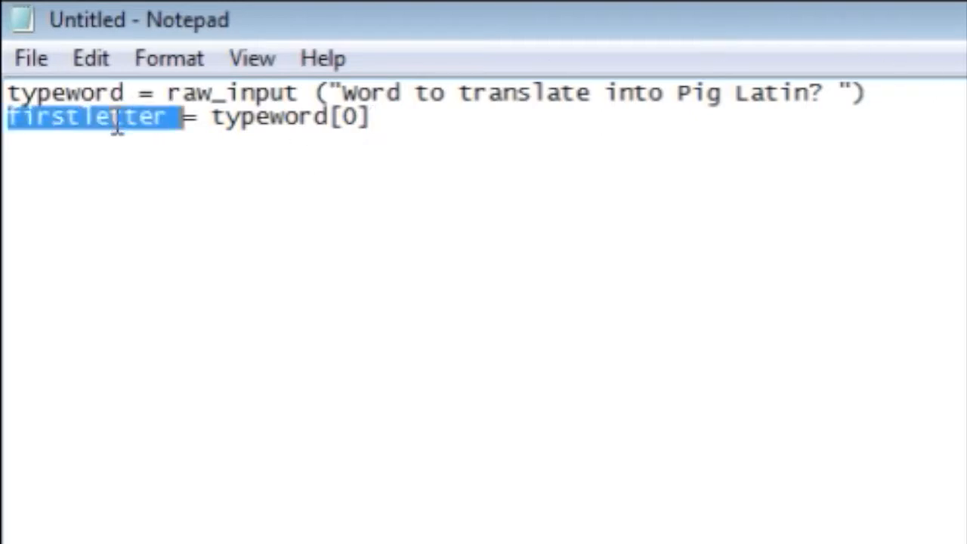
left_click(159, 117)
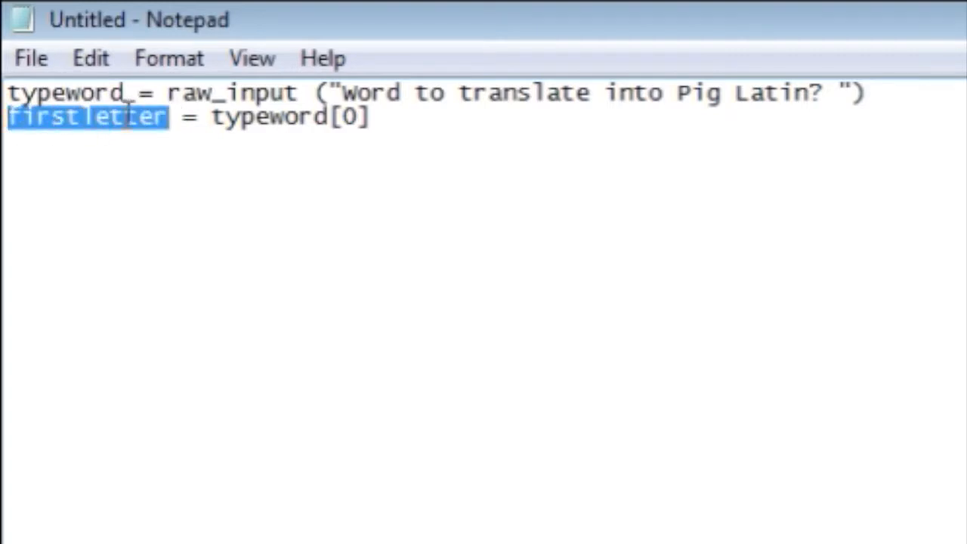
left_click(125, 117)
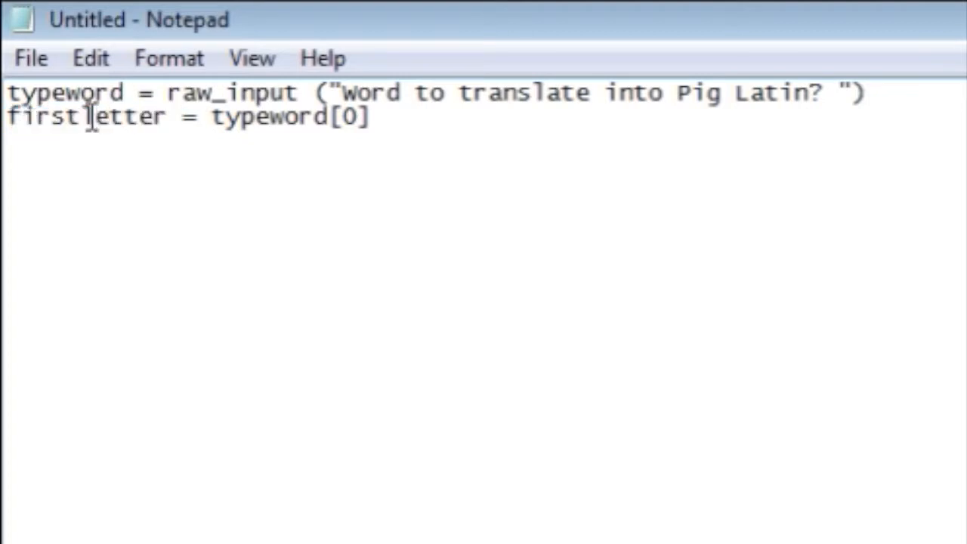
left_click_drag(212, 117, 371, 116)
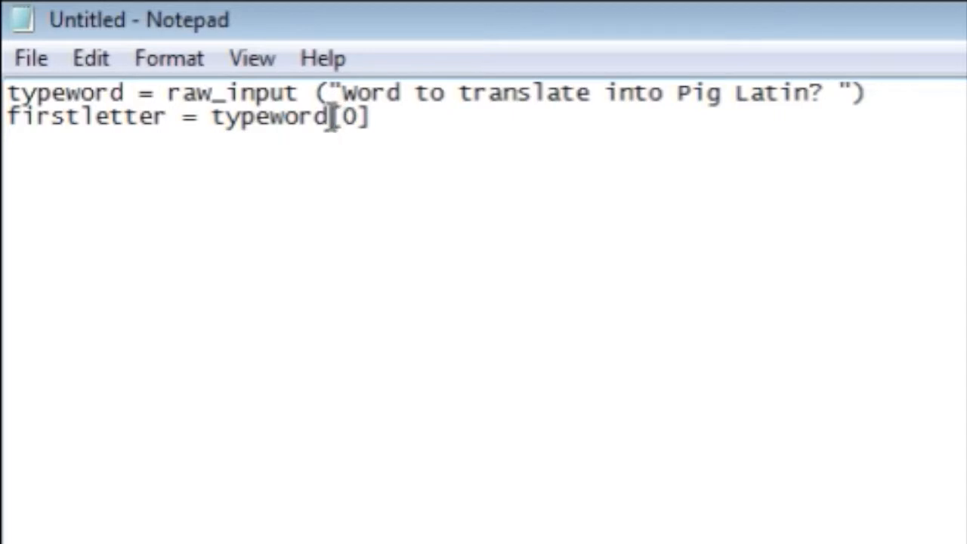
double_click(230, 92)
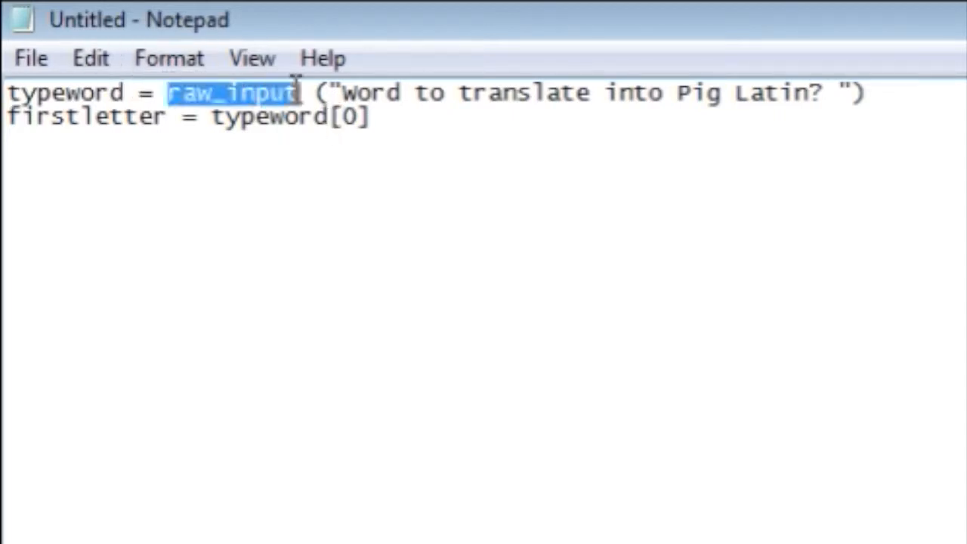
left_click(363, 117)
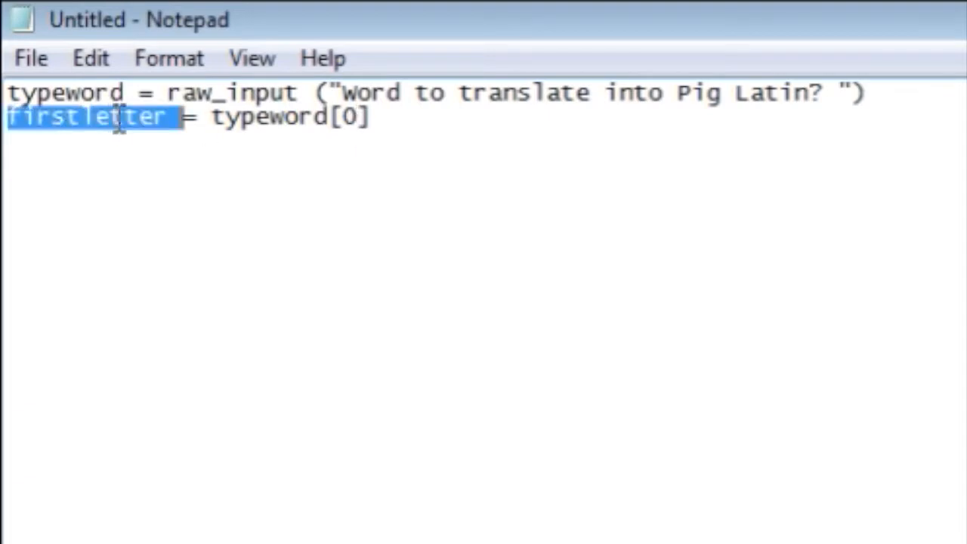
left_click(446, 117)
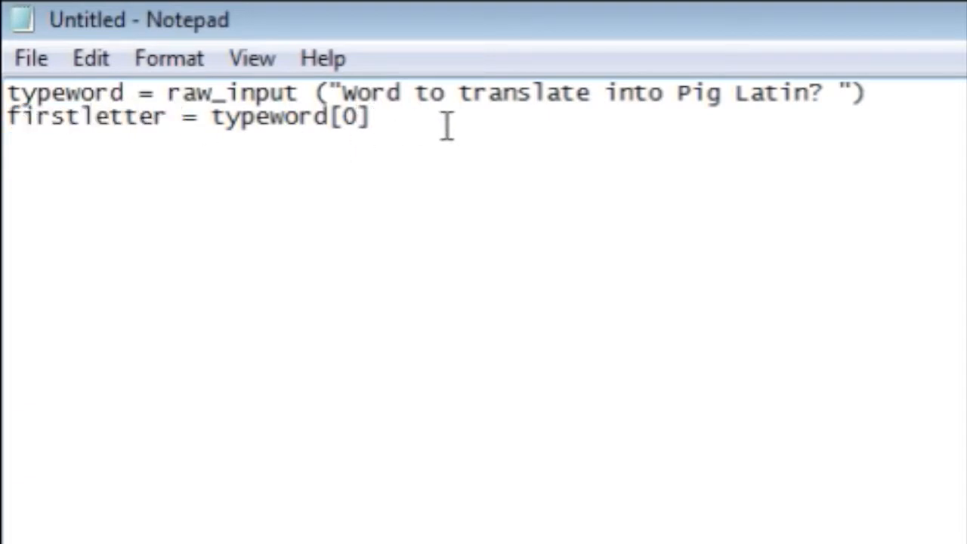
left_click(373, 117)
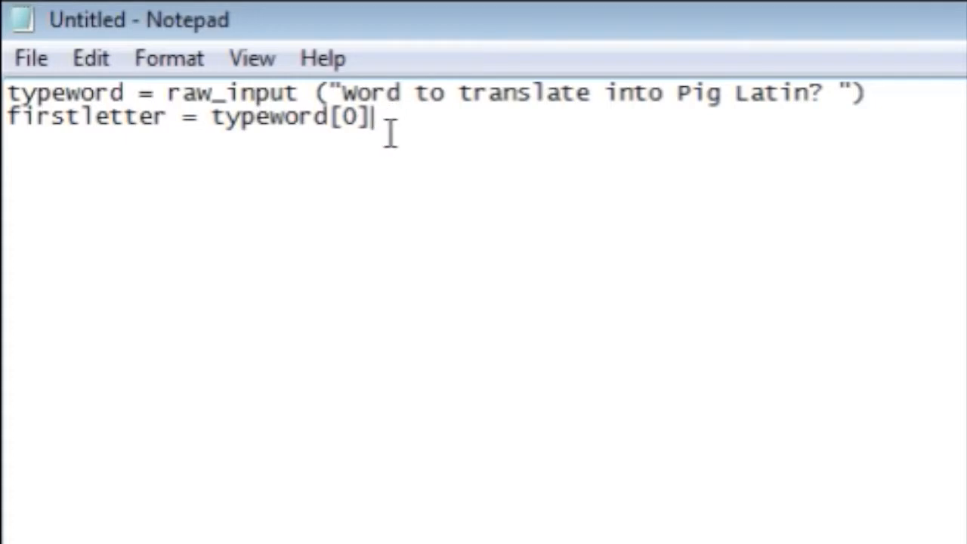
key("Return")
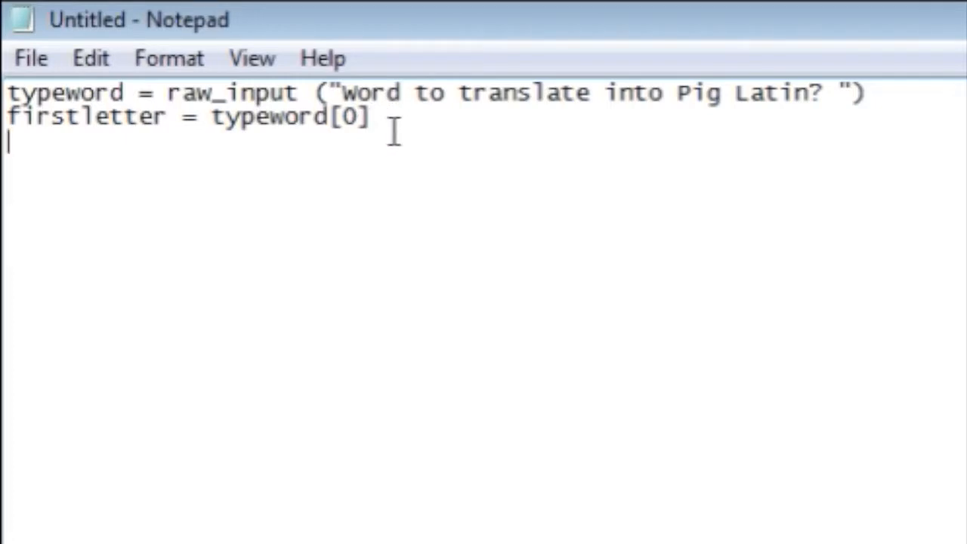
- Type restofword = typeword[1:] on the third line
type("restofwor")
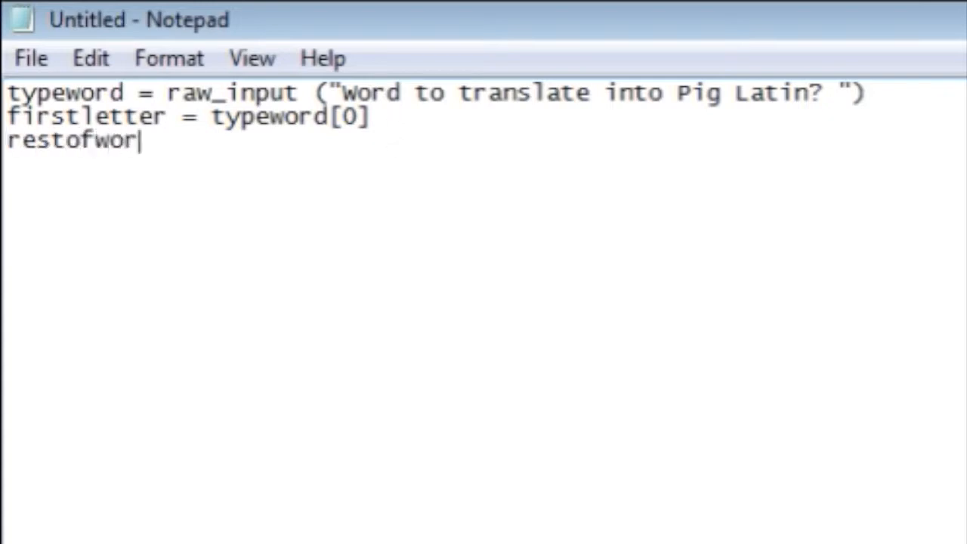
type("d")
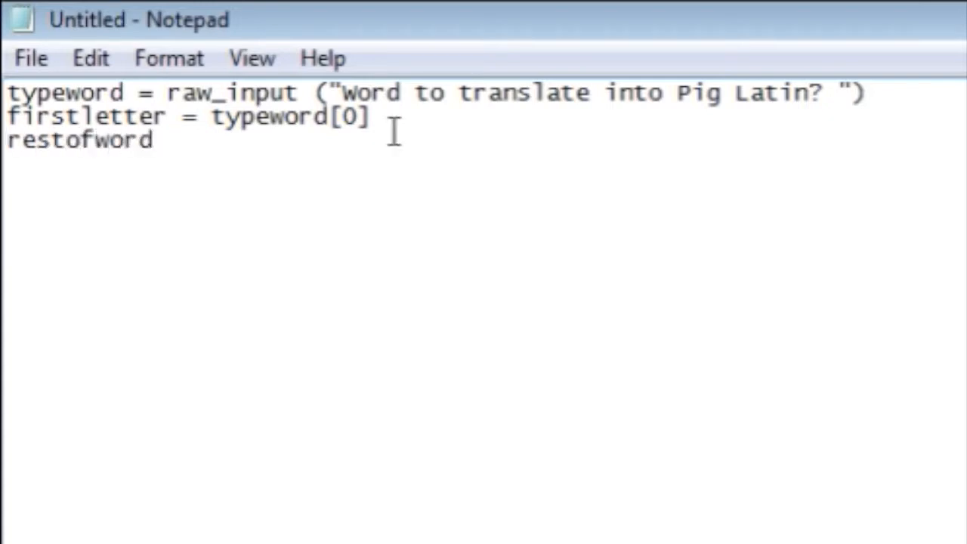
type("=")
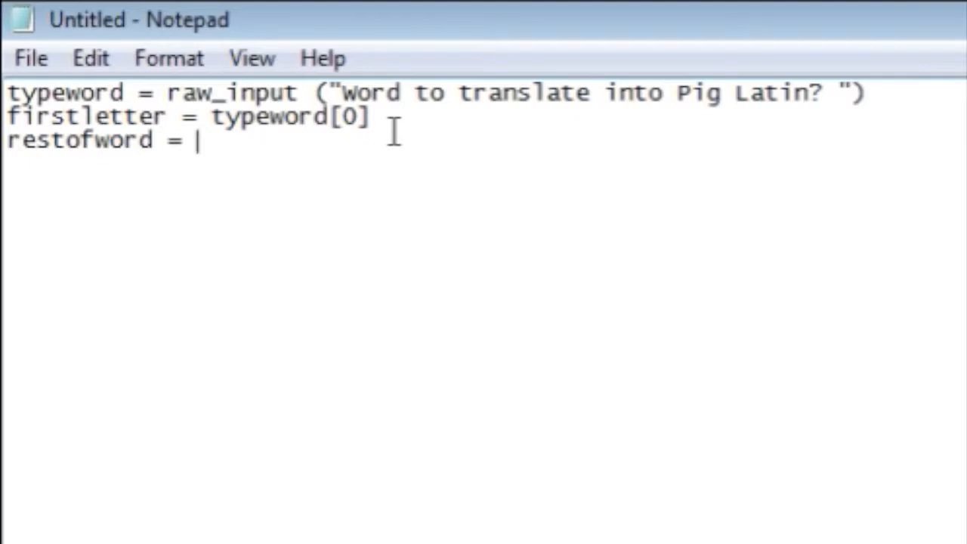
type("typeword")
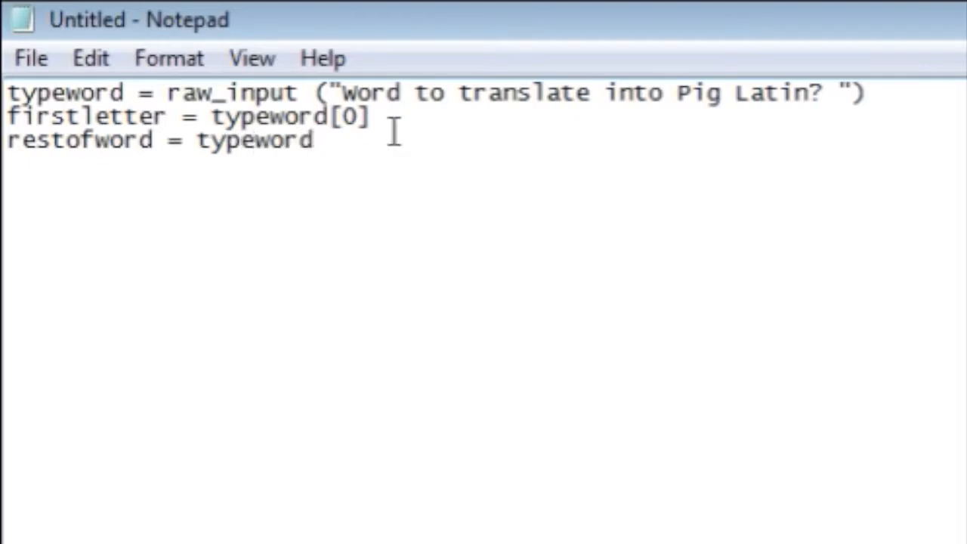
type("[")
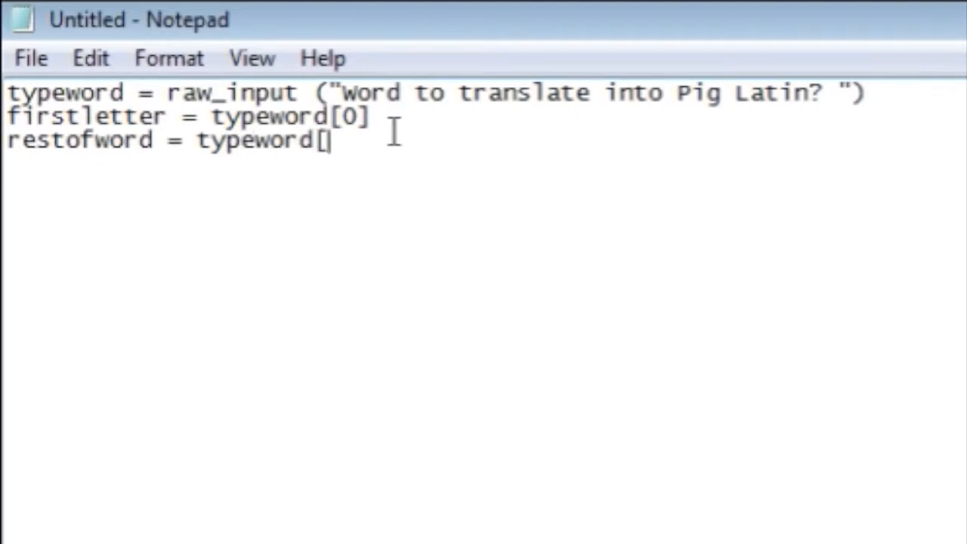
type("1:]")
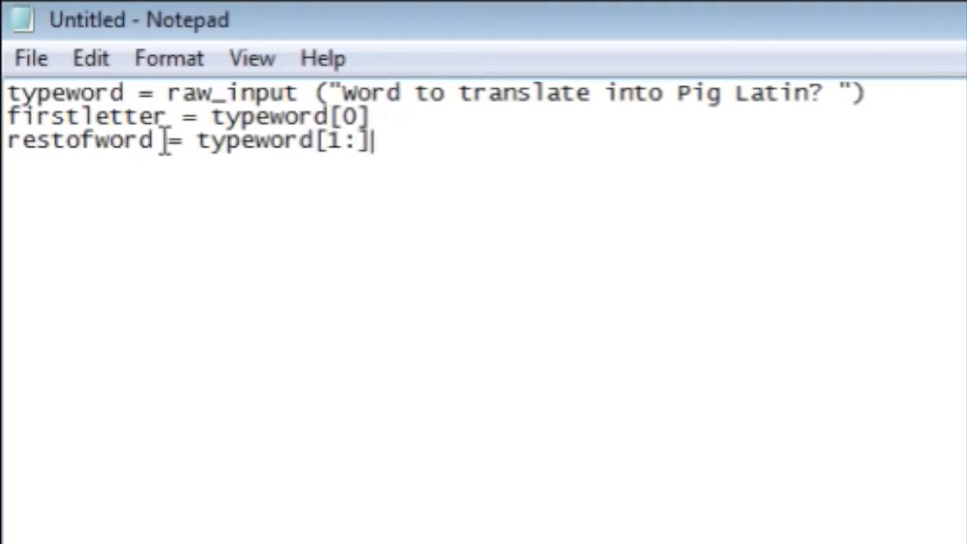
mouse_move(219, 139)
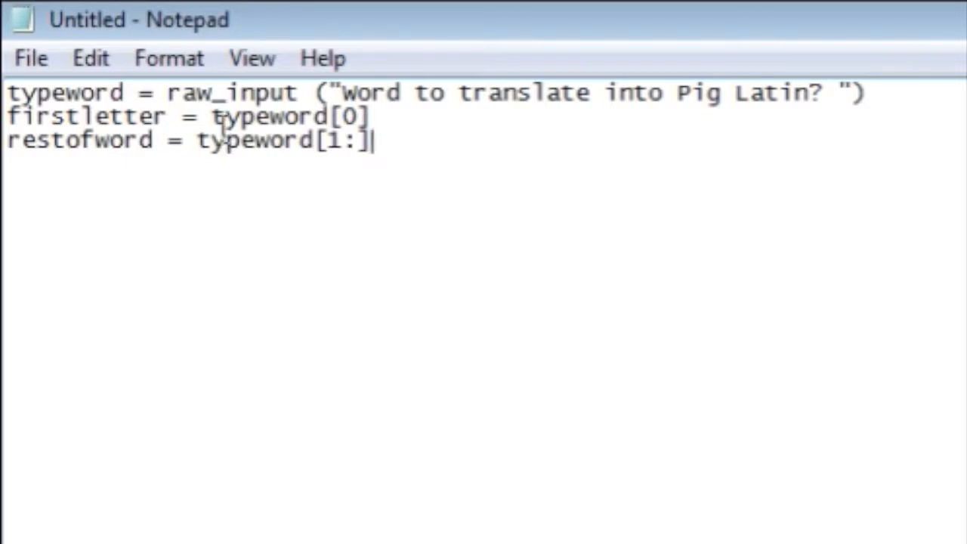
- Fix the typeword[1:] slice by adding the closing bracket, colon and 1
left_click_drag(198, 140, 374, 141)
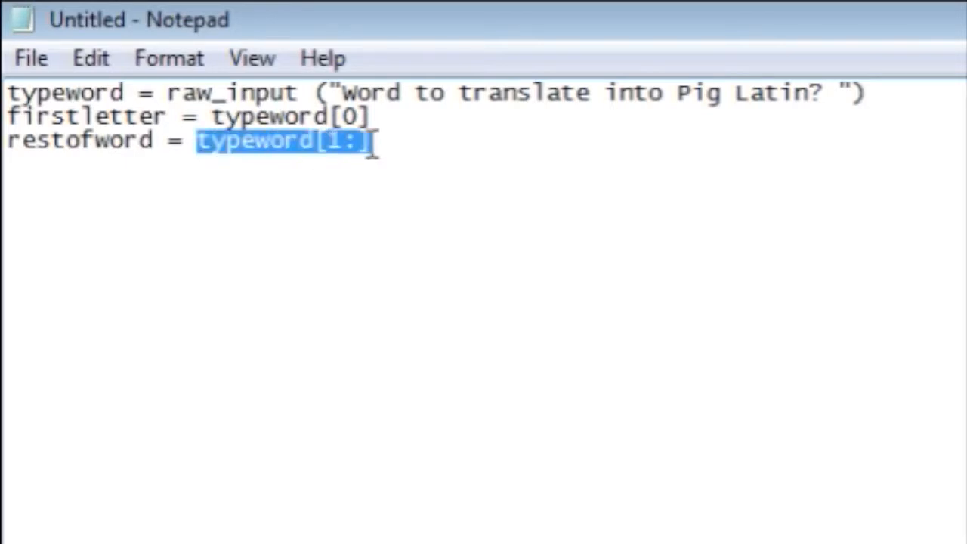
mouse_move(326, 159)
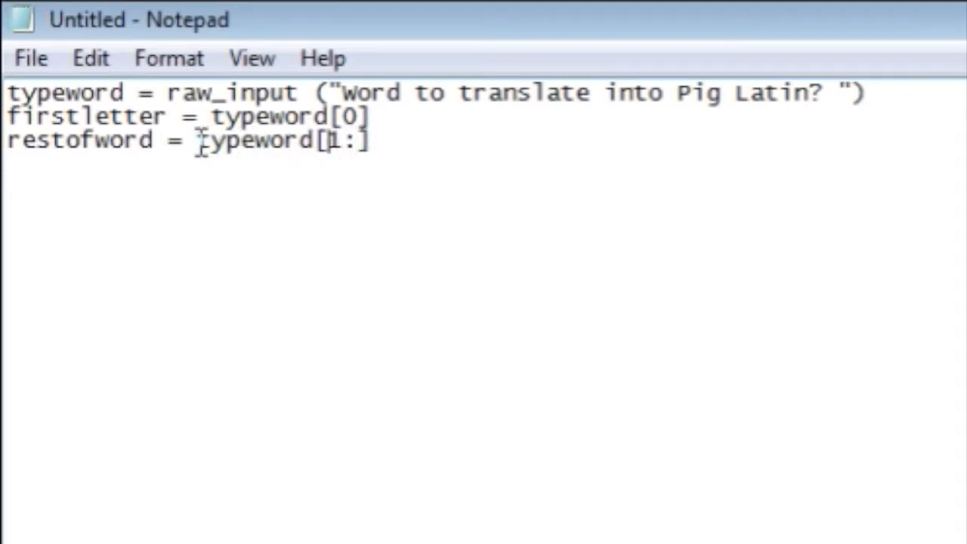
double_click(333, 139)
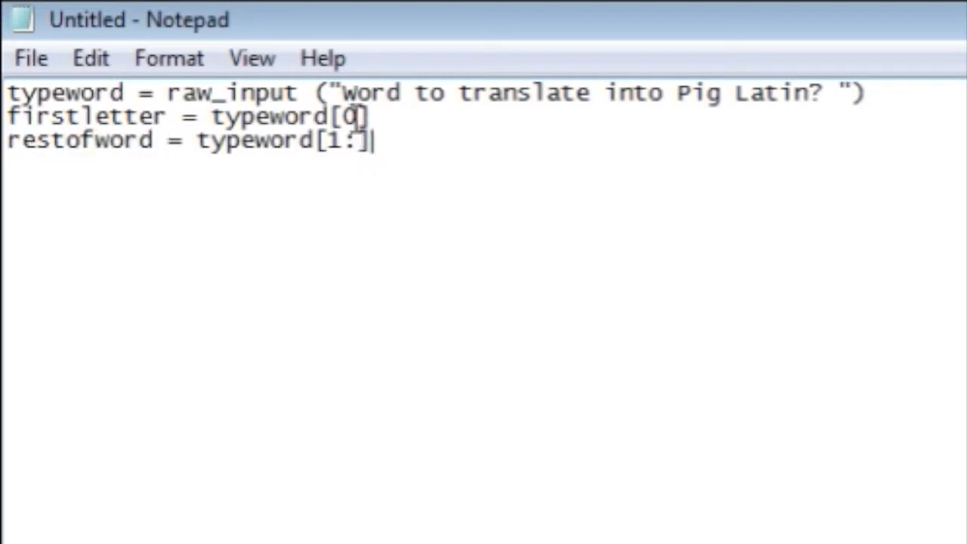
double_click(330, 140)
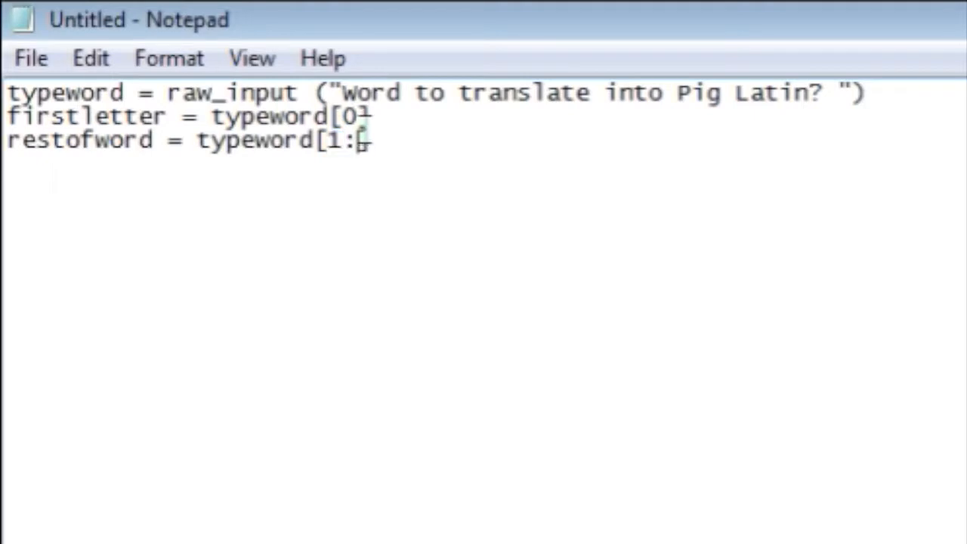
type("]")
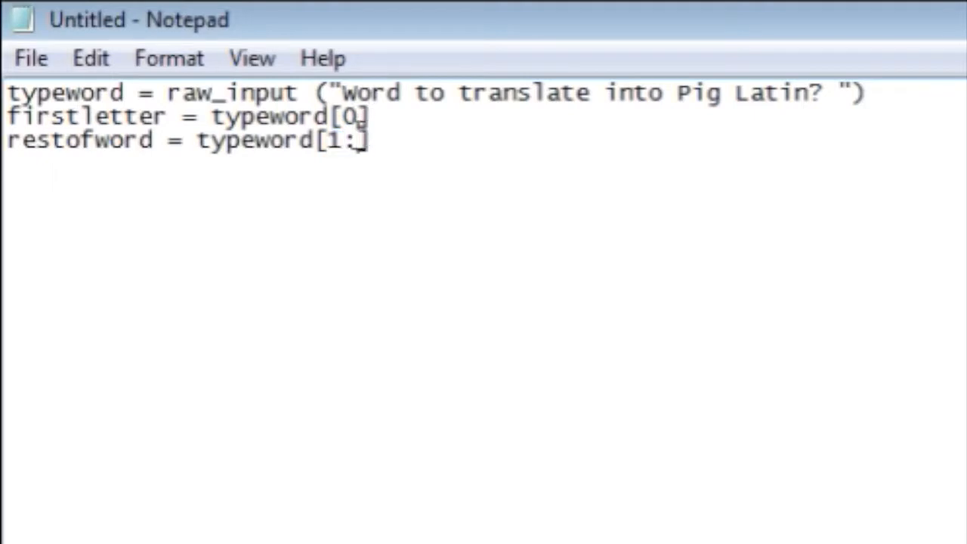
double_click(350, 116)
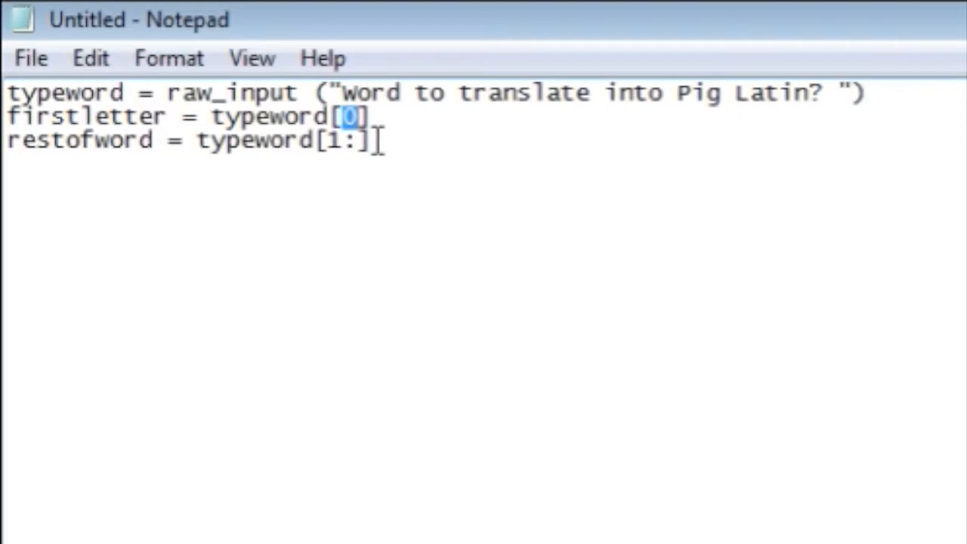
mouse_move(380, 151)
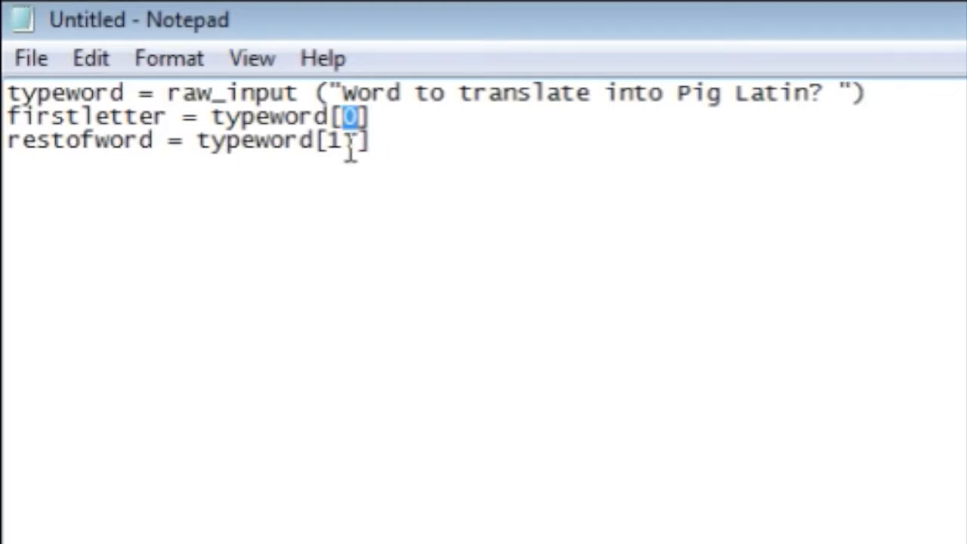
type(":")
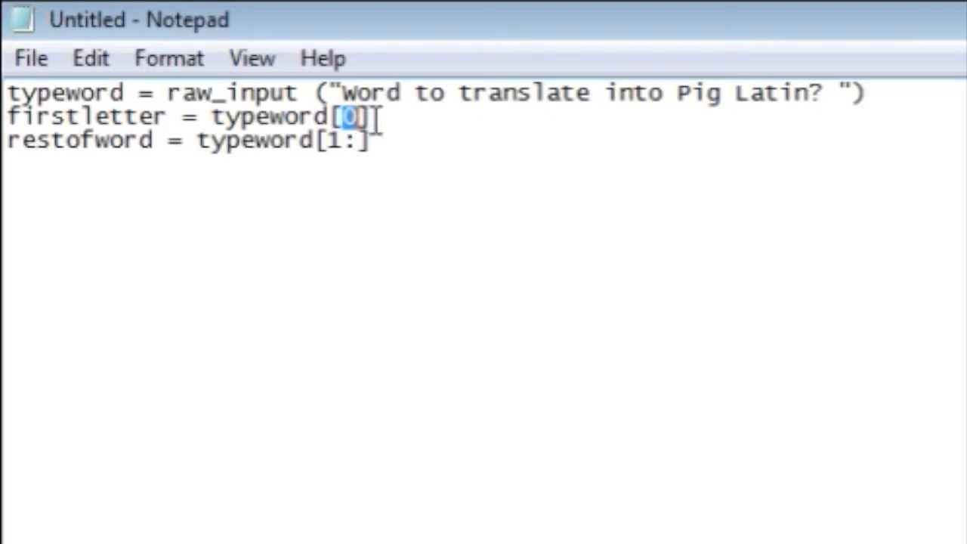
left_click(336, 140)
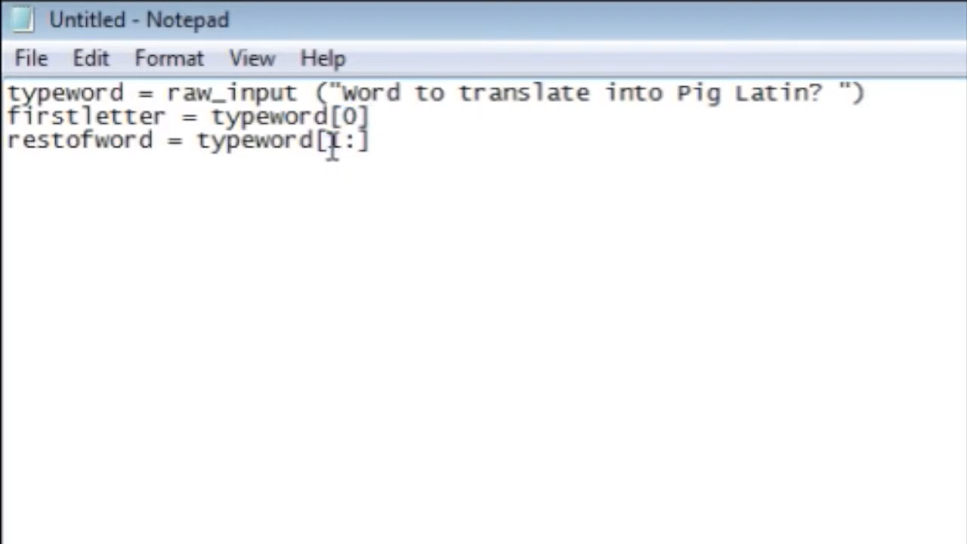
type("1")
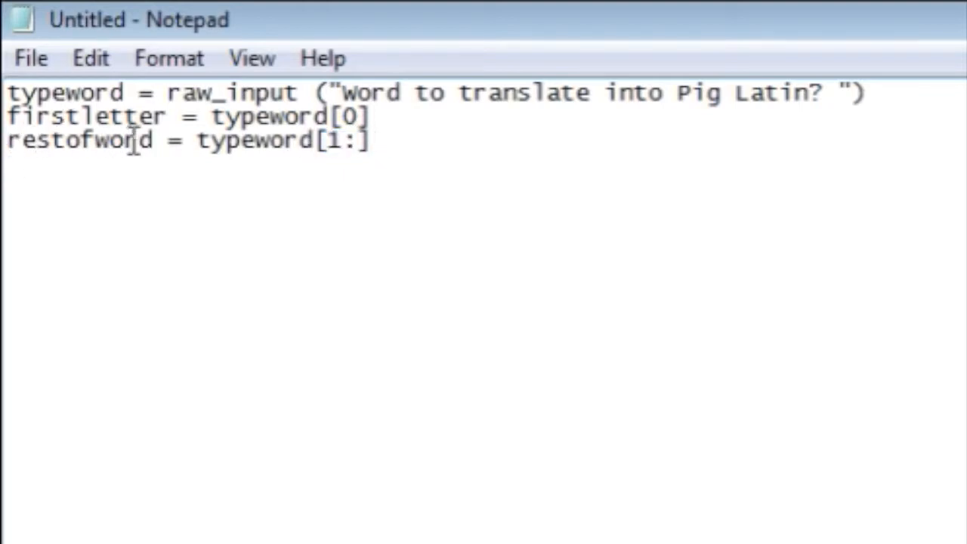
- Highlight the restofword and firstletter lines, then move to a new fourth line
left_click_drag(8, 140, 370, 140)
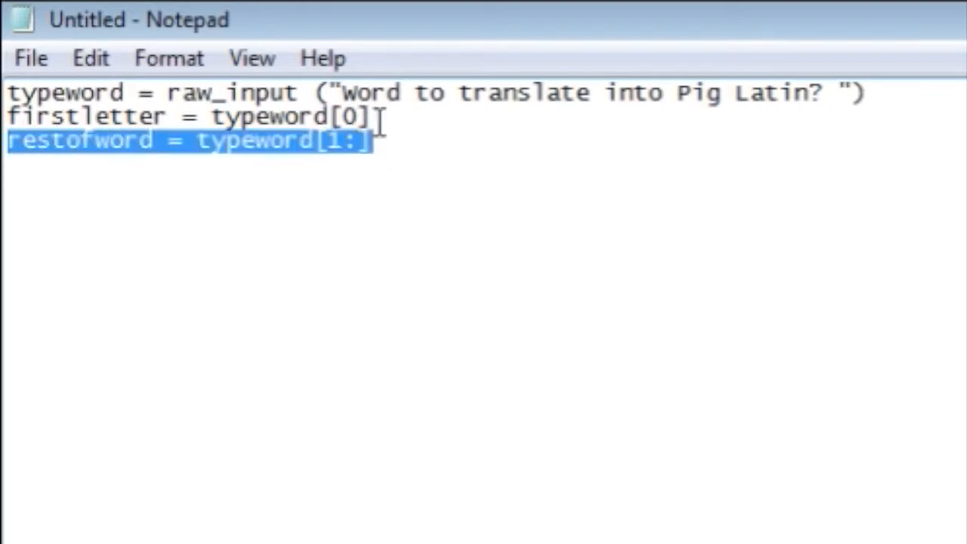
left_click(370, 140)
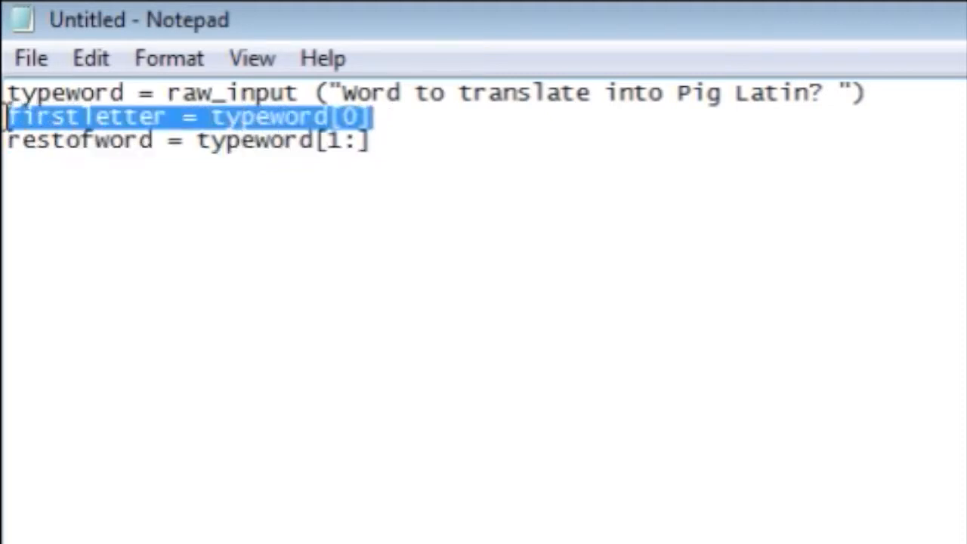
left_click(462, 170)
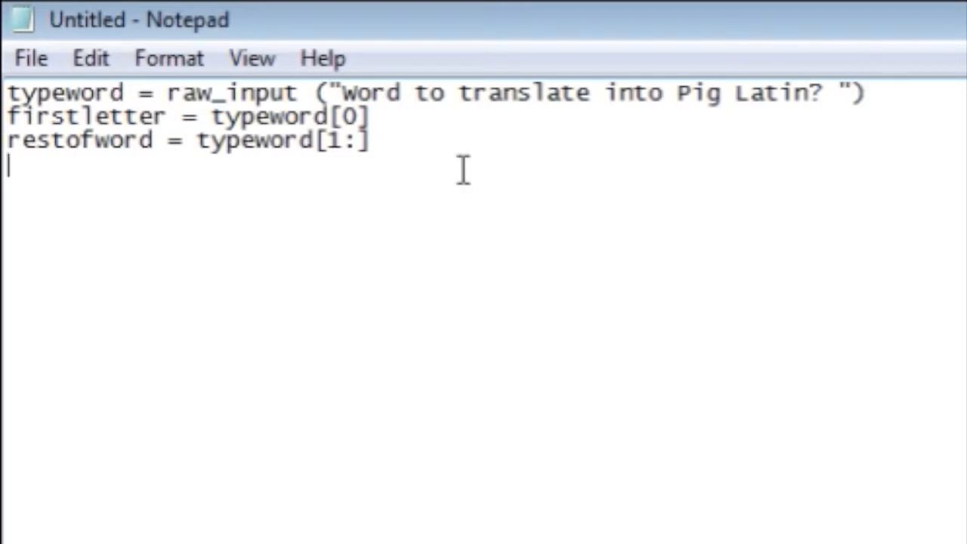
- Type piglatinword = restofword + firstletter + "ay" on the fourth line
type("pig")
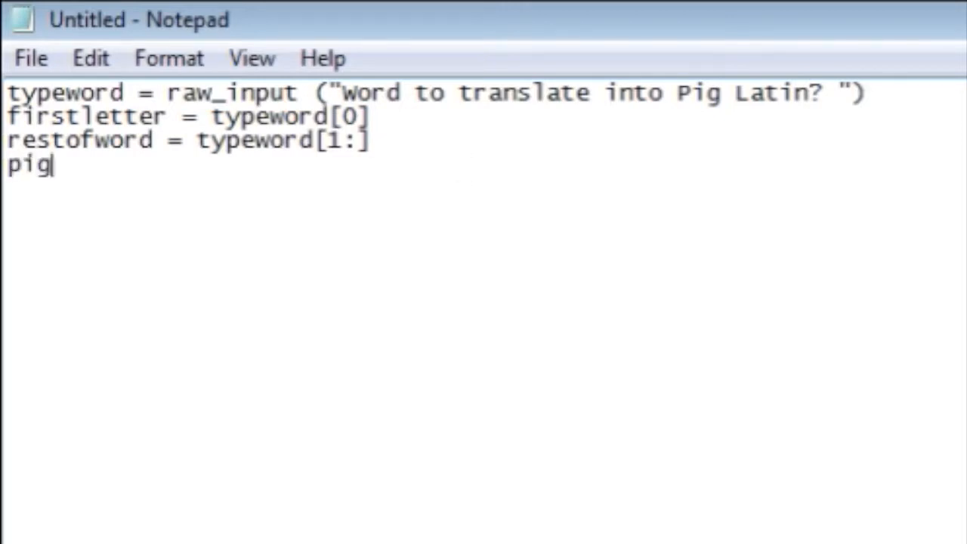
type("latin")
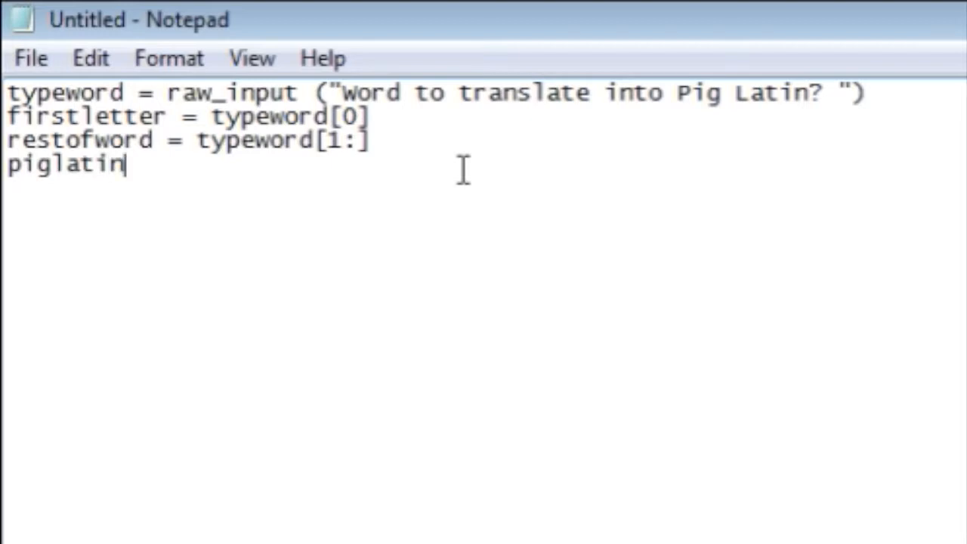
type("wor")
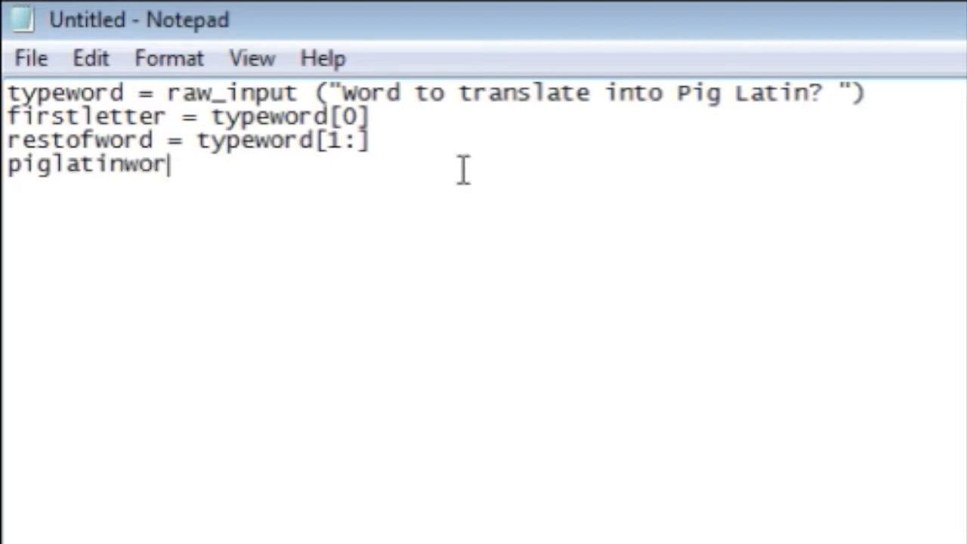
type("d =")
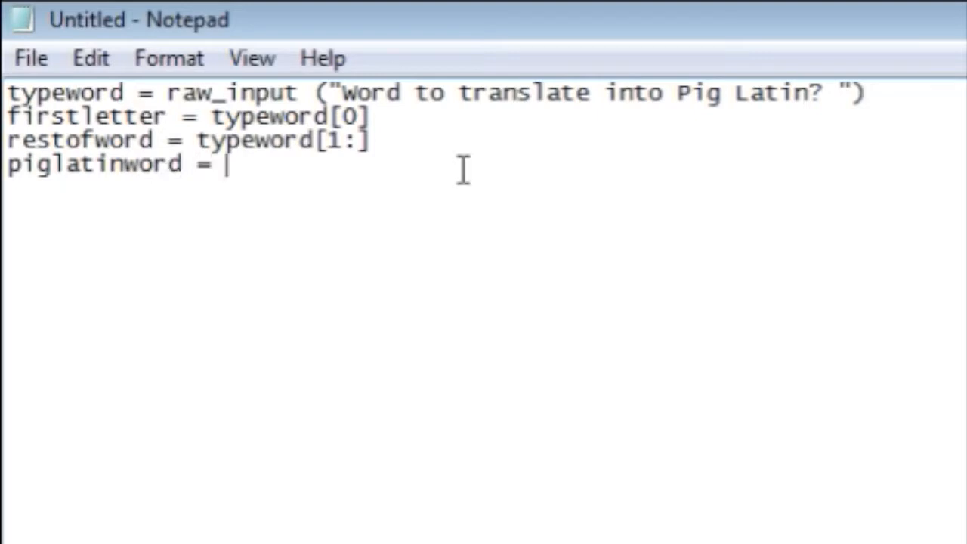
type("restofword +")
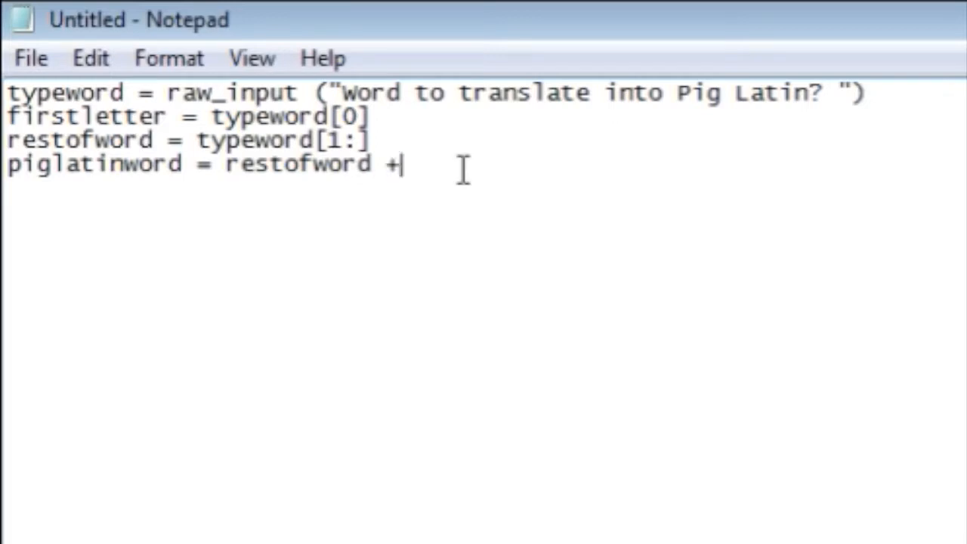
type("firs")
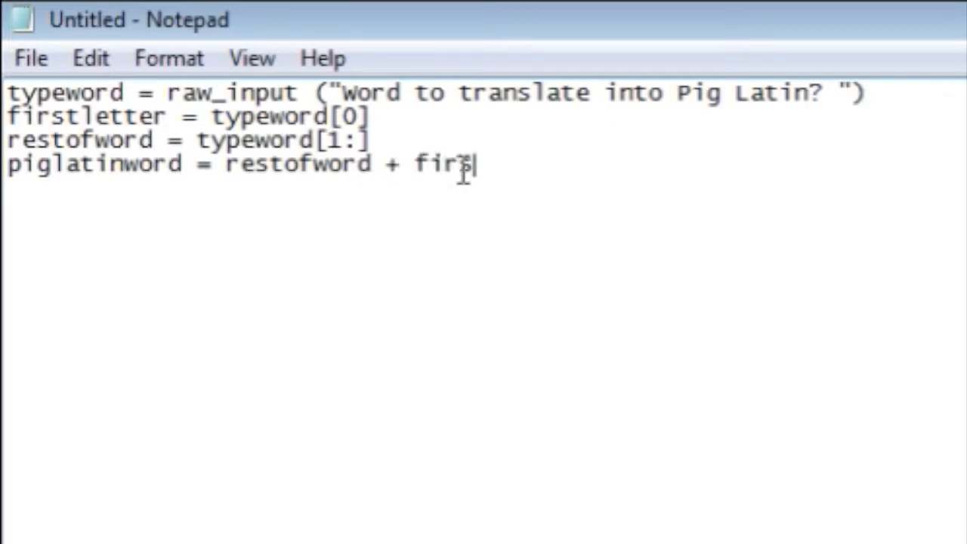
type("tletter")
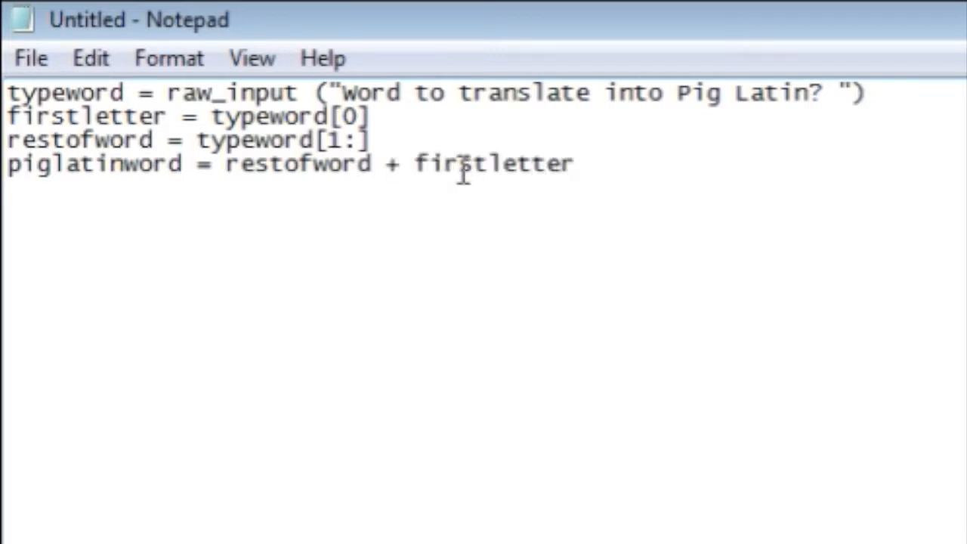
type("+ \"")
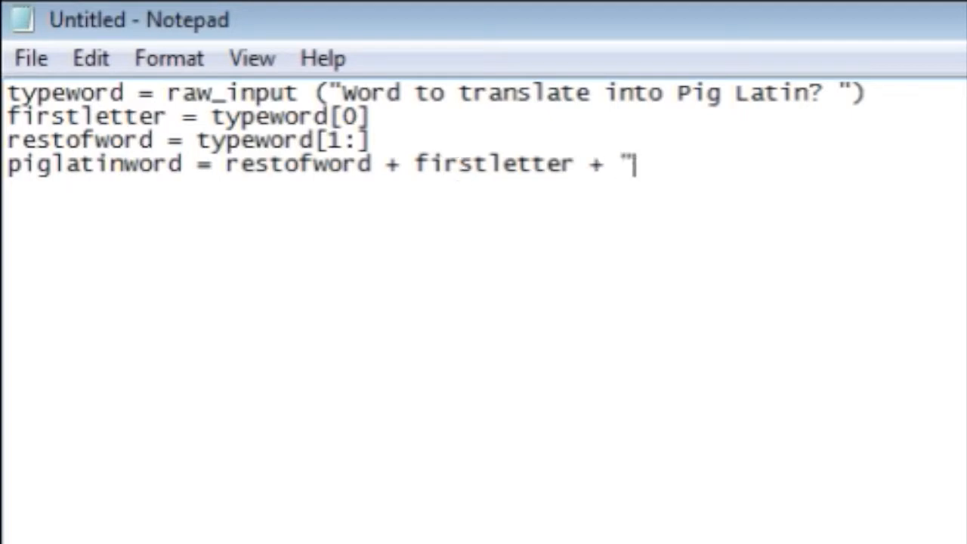
type("ay")
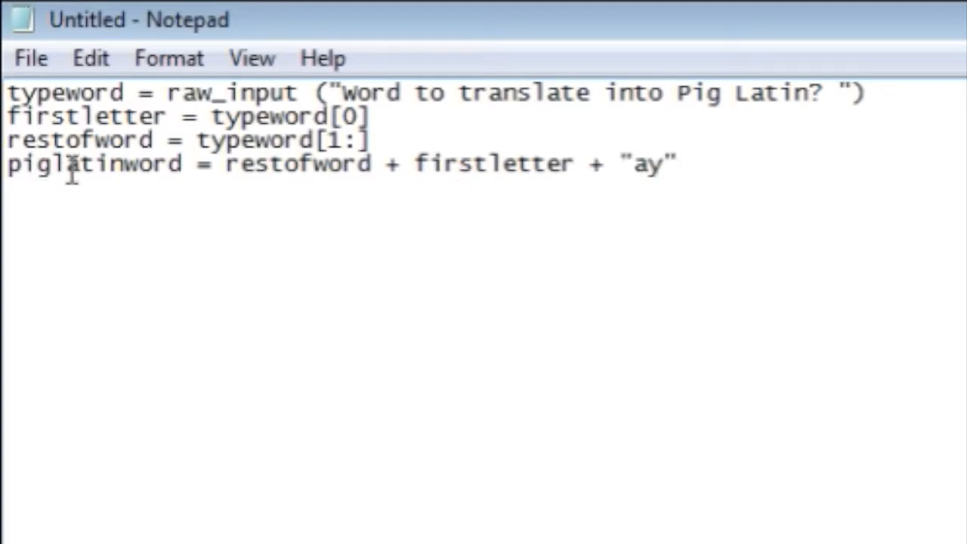
- Point out the piglatinword variable and the restofword definition line
double_click(95, 163)
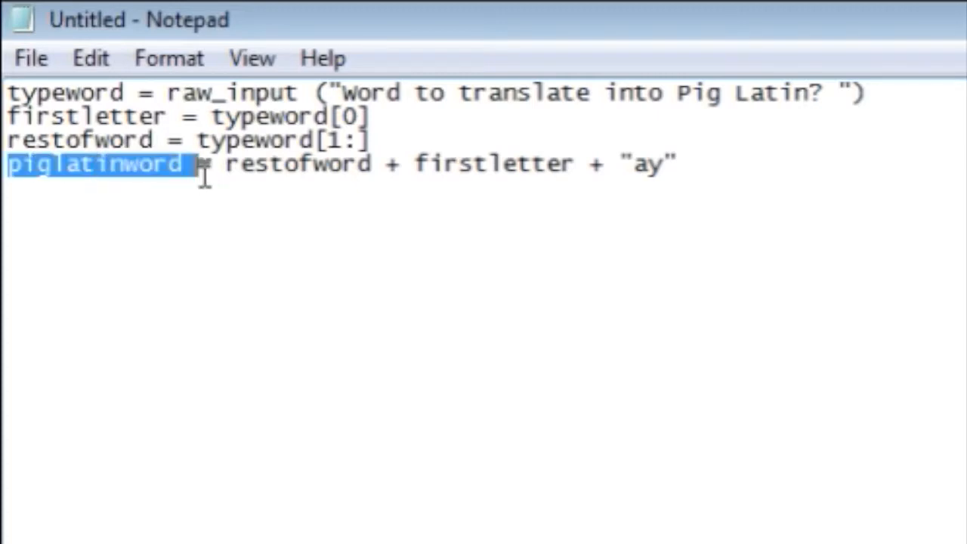
left_click(370, 140)
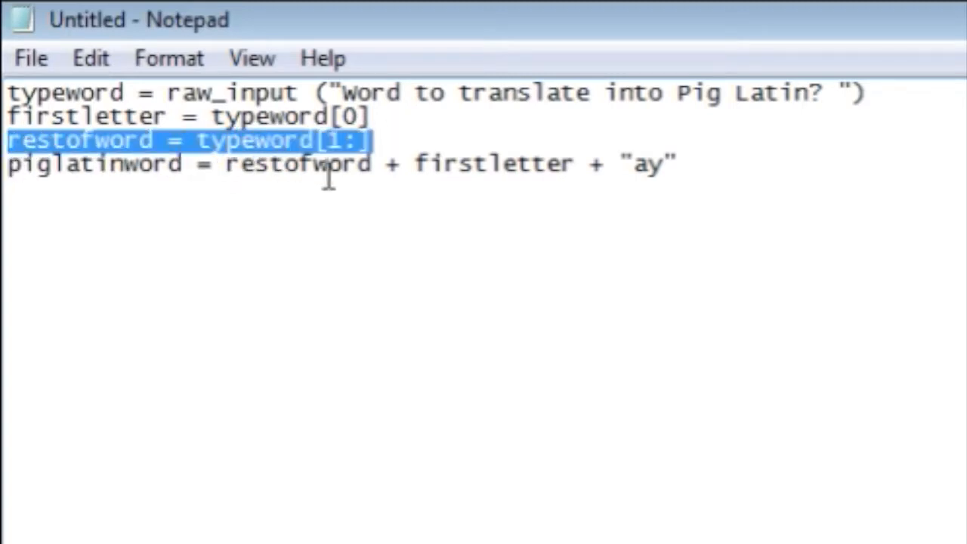
left_click(370, 163)
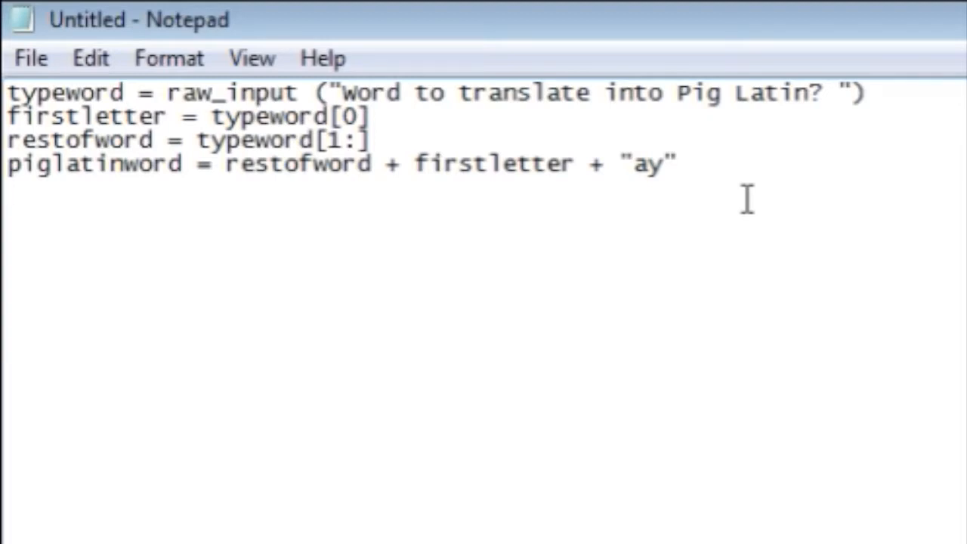
- Type print piglatinword as the fifth line and select the last lines
type("p")
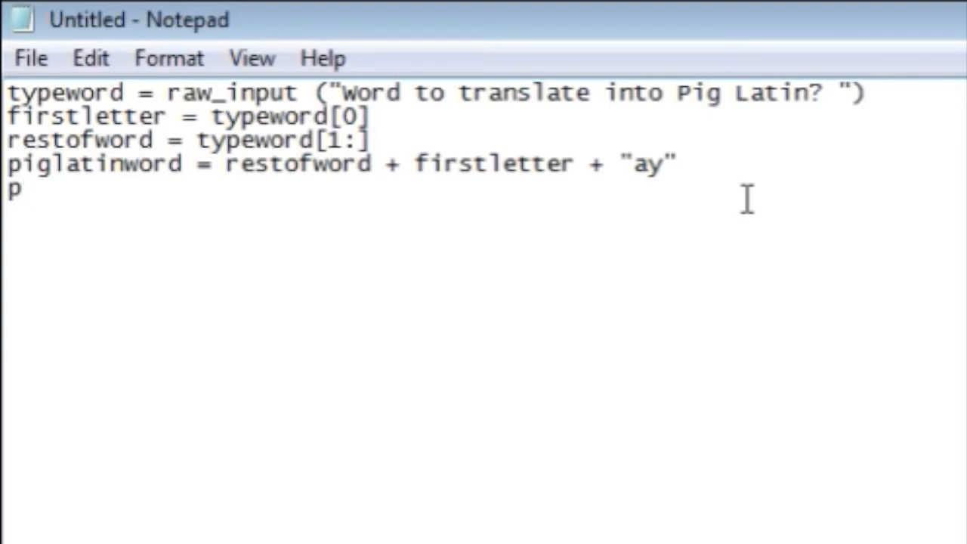
type("r")
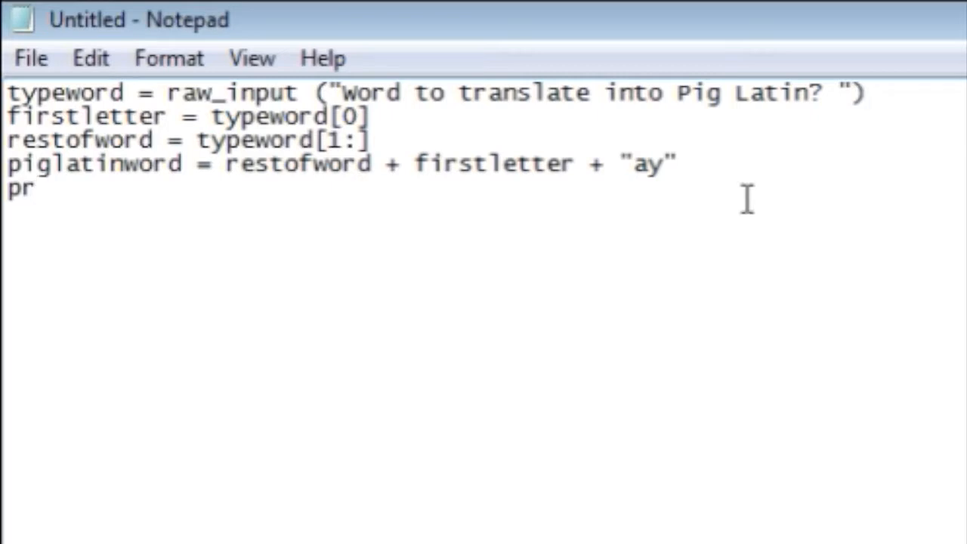
type("int p")
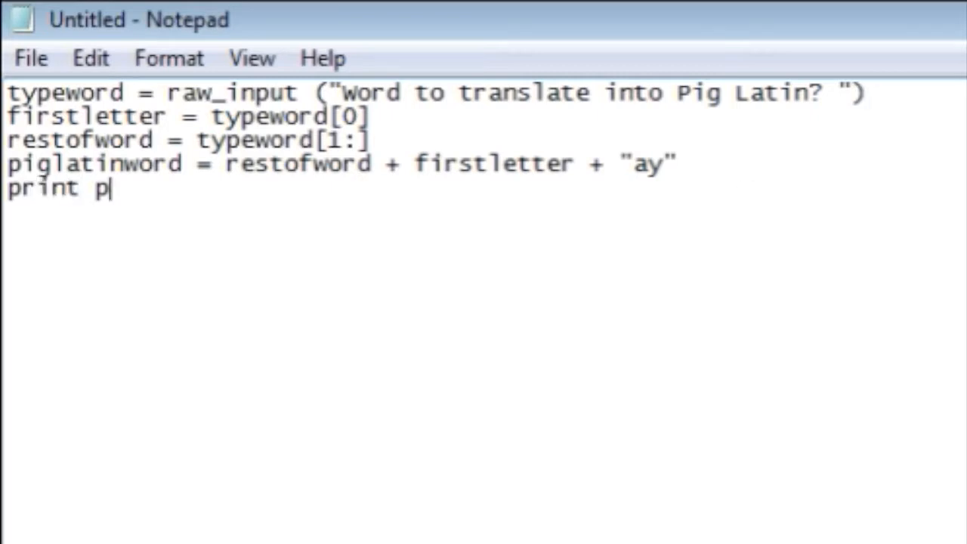
type("iglatinwo")
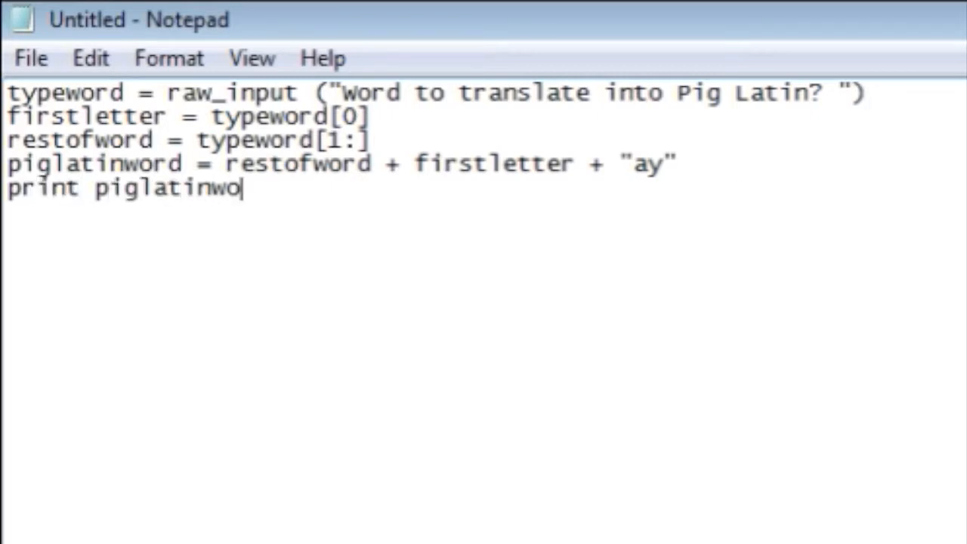
type("rd")
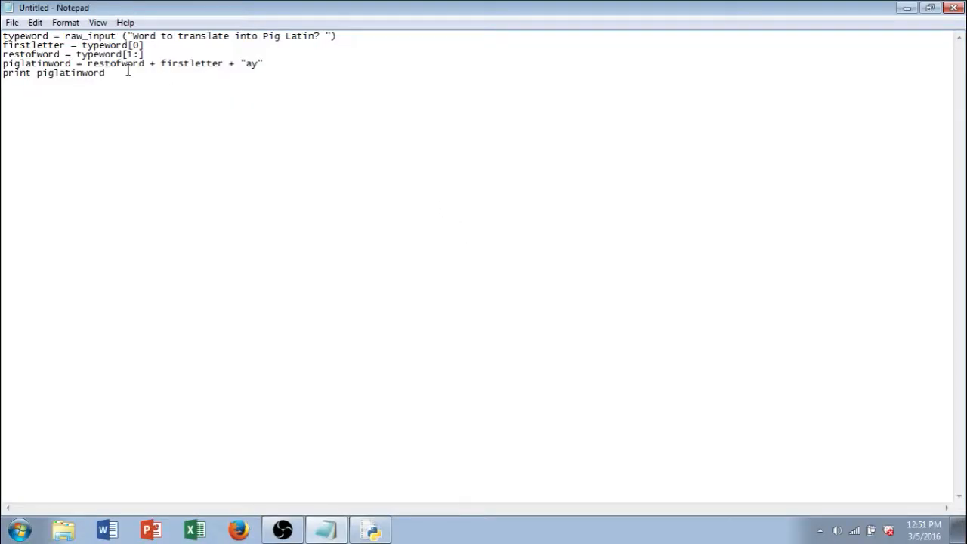
left_click_drag(72, 63, 106, 73)
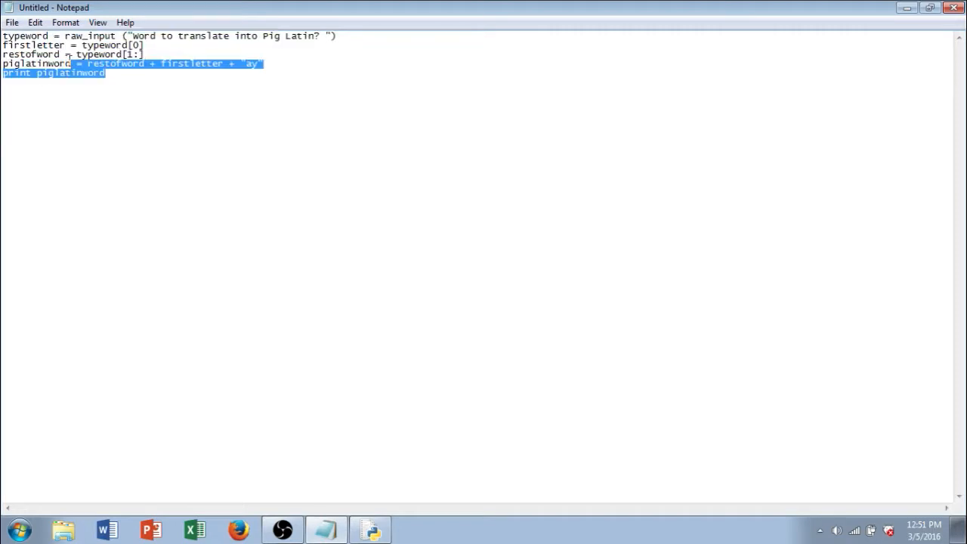
- Through File > Save As, store the script as piglatintranslator.py in the desktop Python folder
left_click(12, 22)
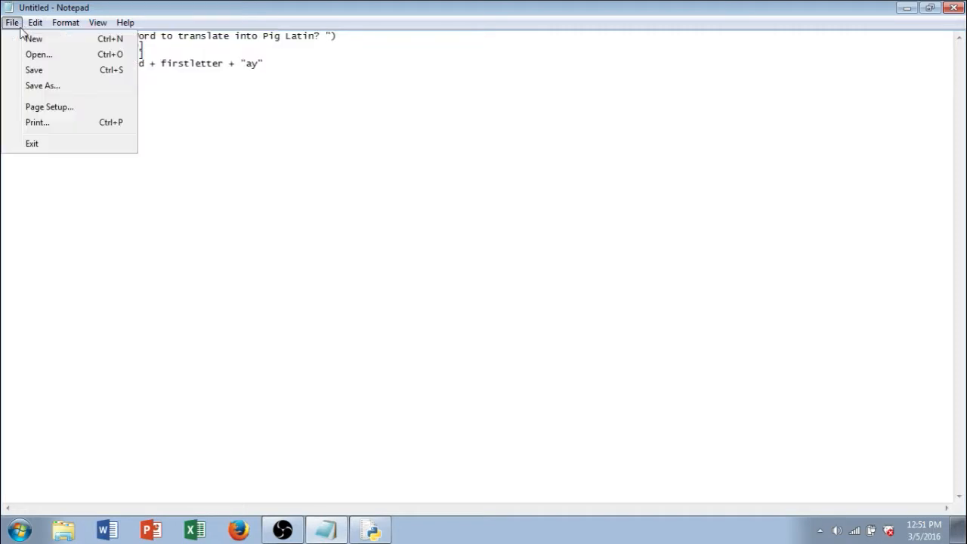
left_click(42, 85)
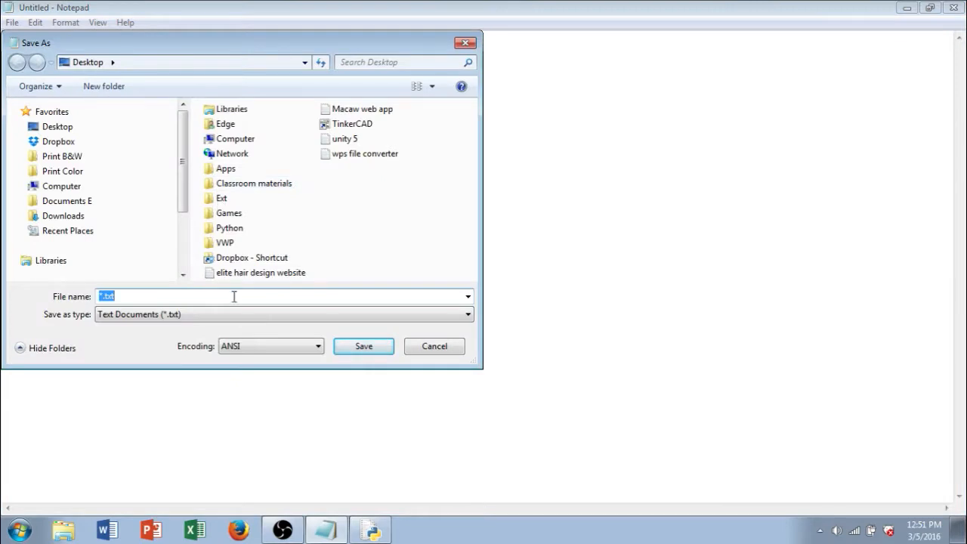
type("piglatintran")
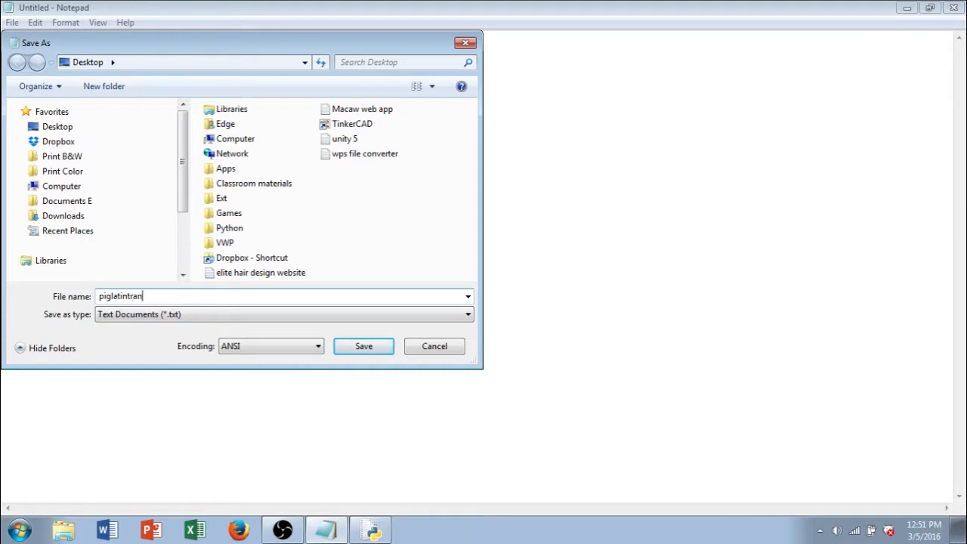
type("slator")
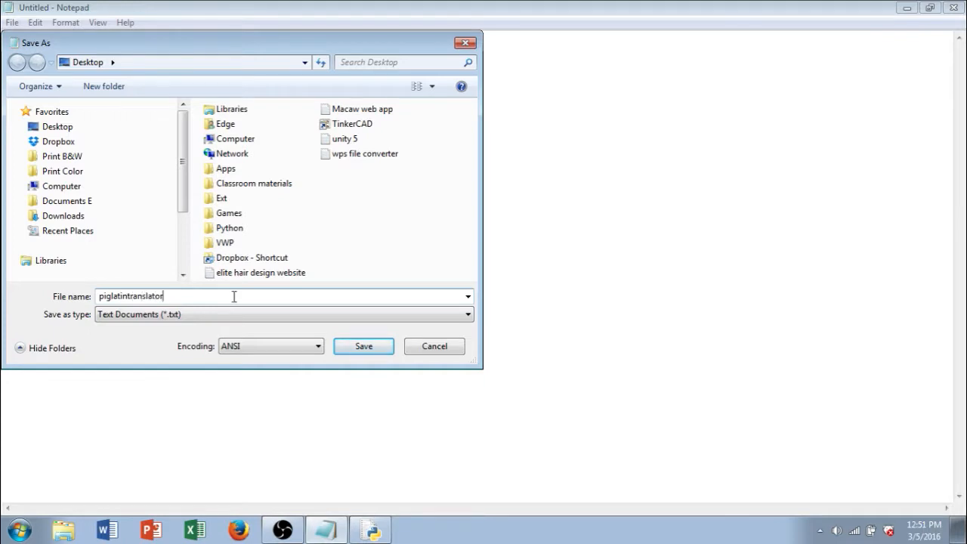
type(".py")
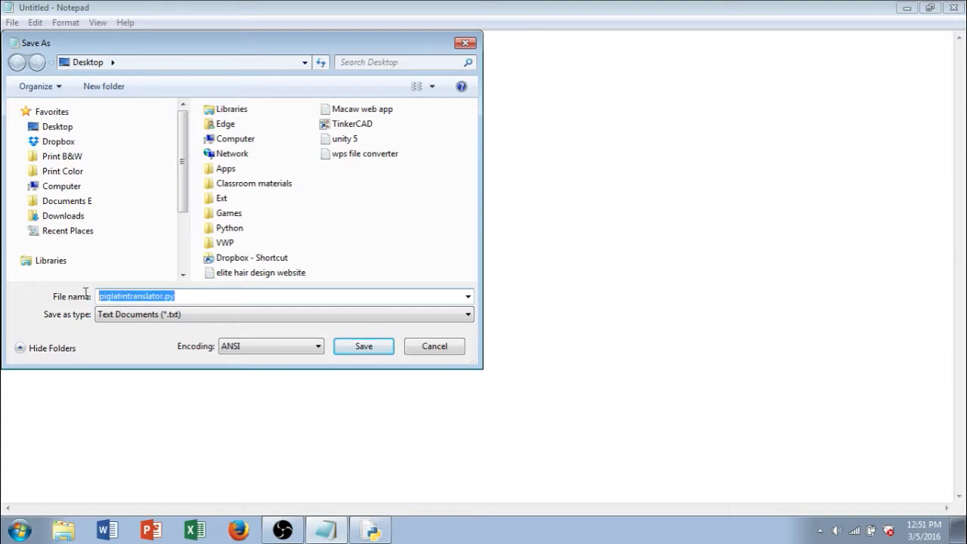
left_click(181, 295)
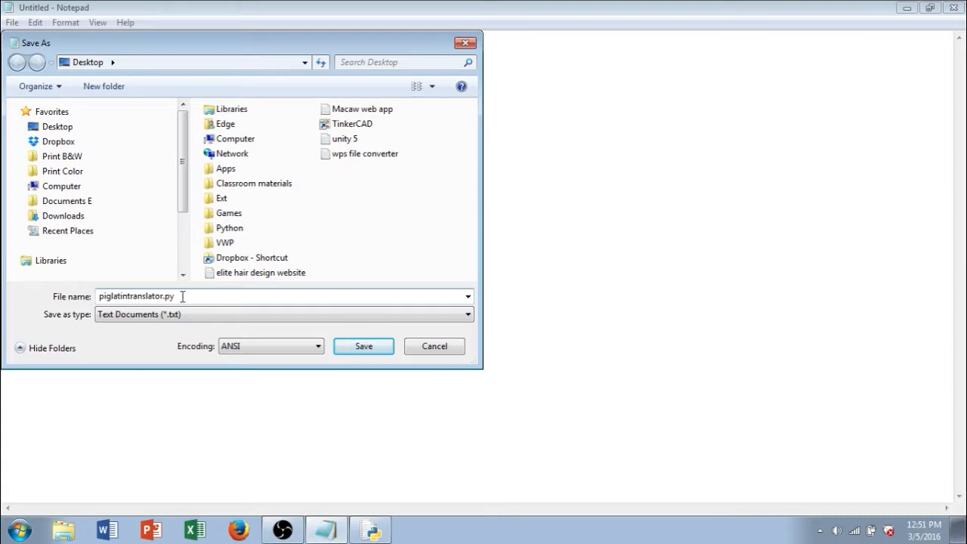
left_click(229, 227)
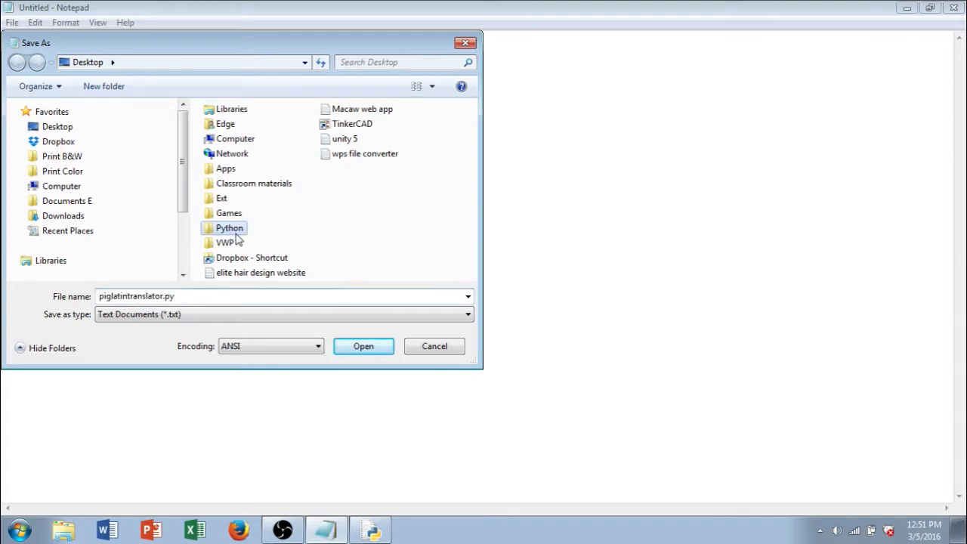
double_click(230, 227)
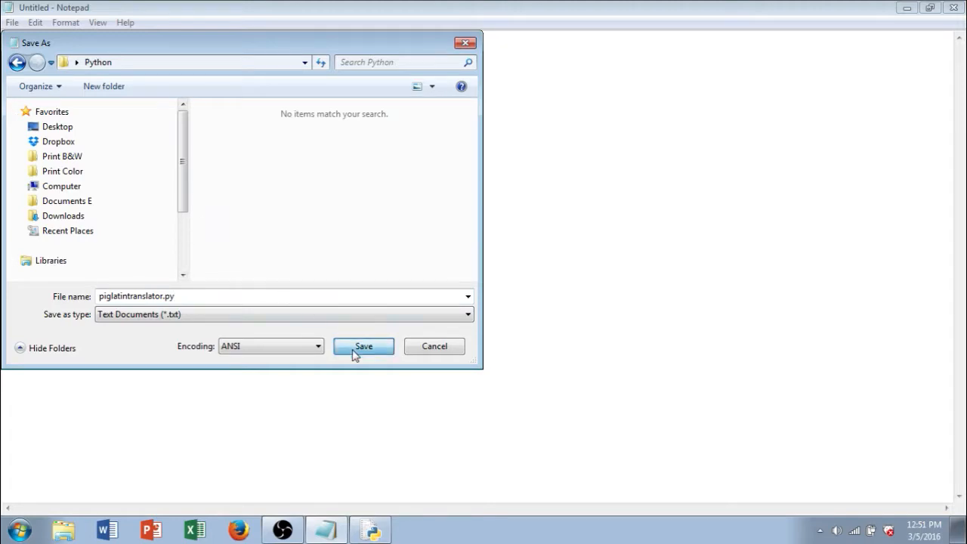
left_click(363, 346)
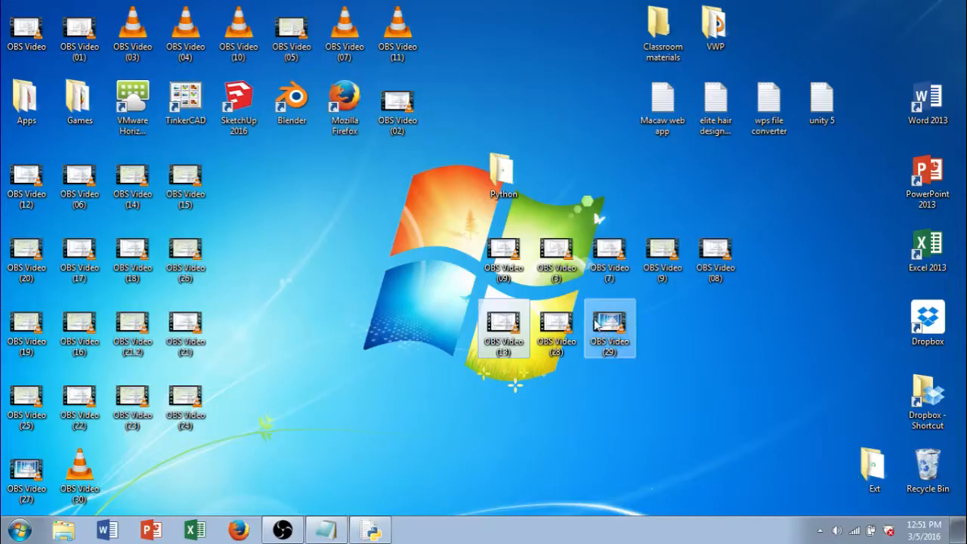
- Open the desktop Python folder and maximize the Explorer window to show piglatintranslator
double_click(503, 173)
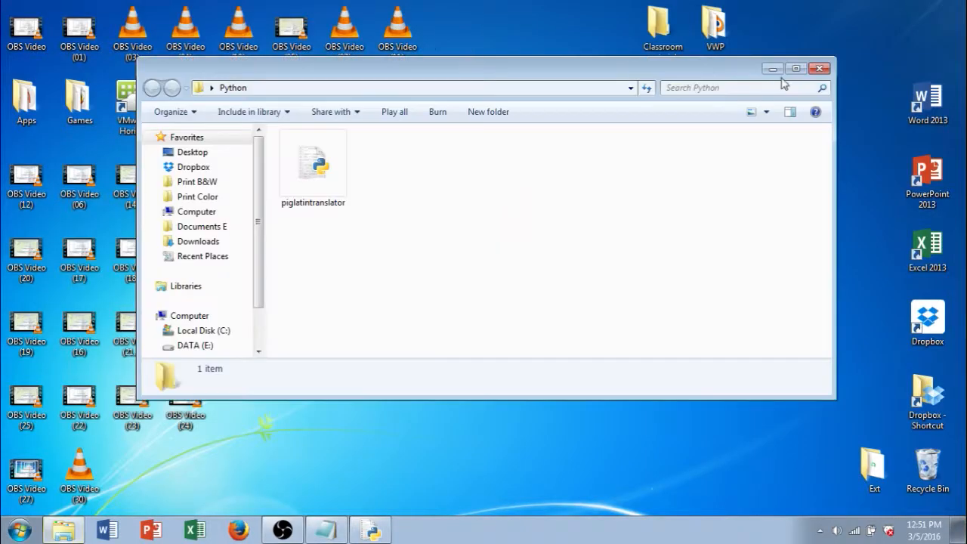
left_click(795, 68)
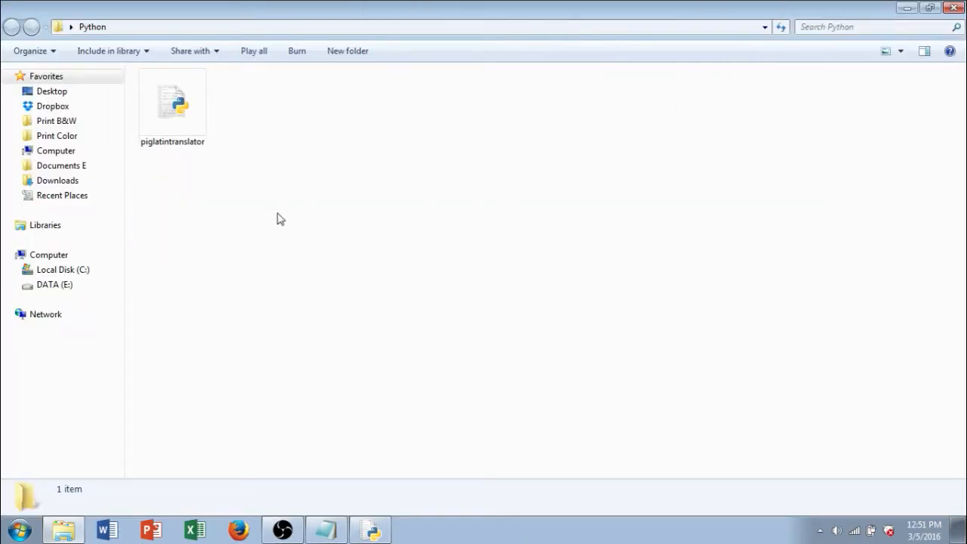
left_click(173, 102)
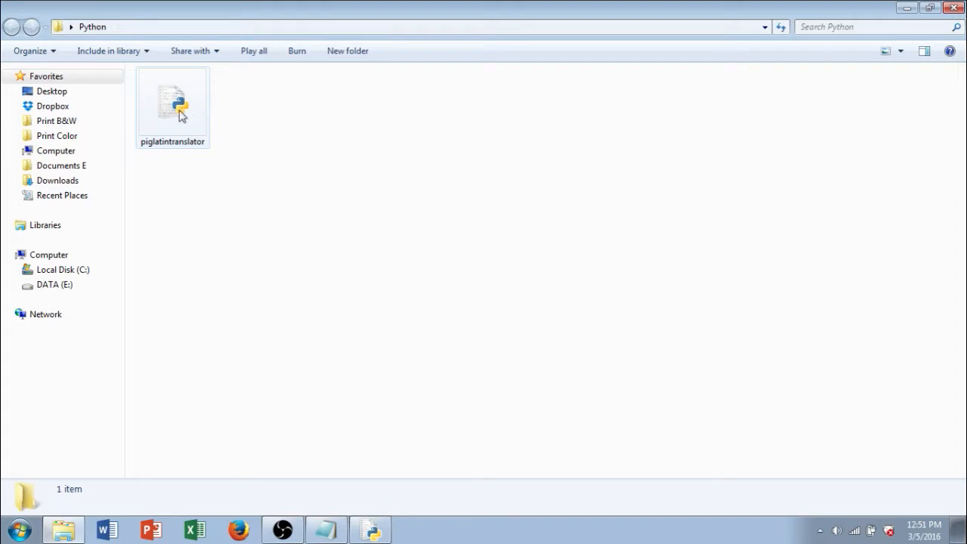
mouse_move(188, 138)
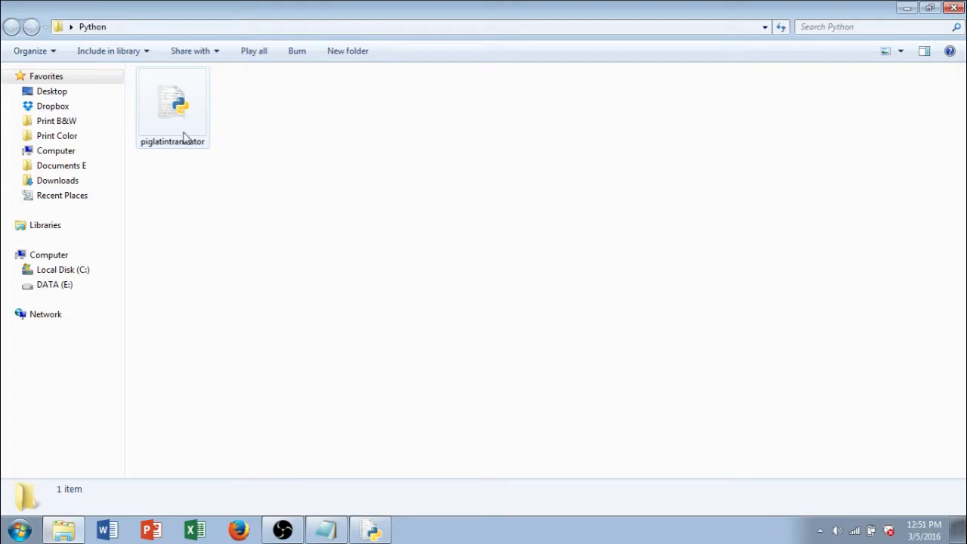
mouse_move(180, 117)
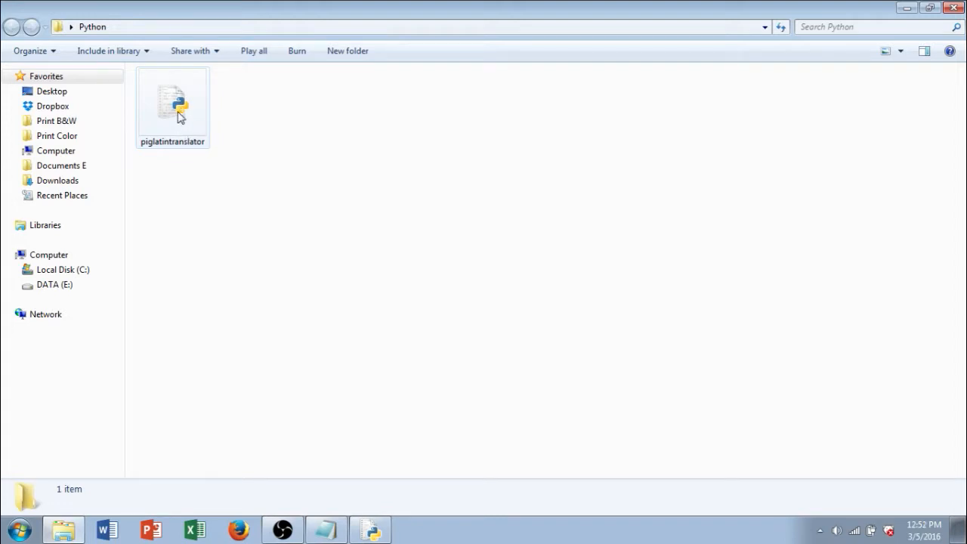
- Open piglatintranslator.py in IDLE's editor using its right-click Edit with IDLE option
right_click(172, 102)
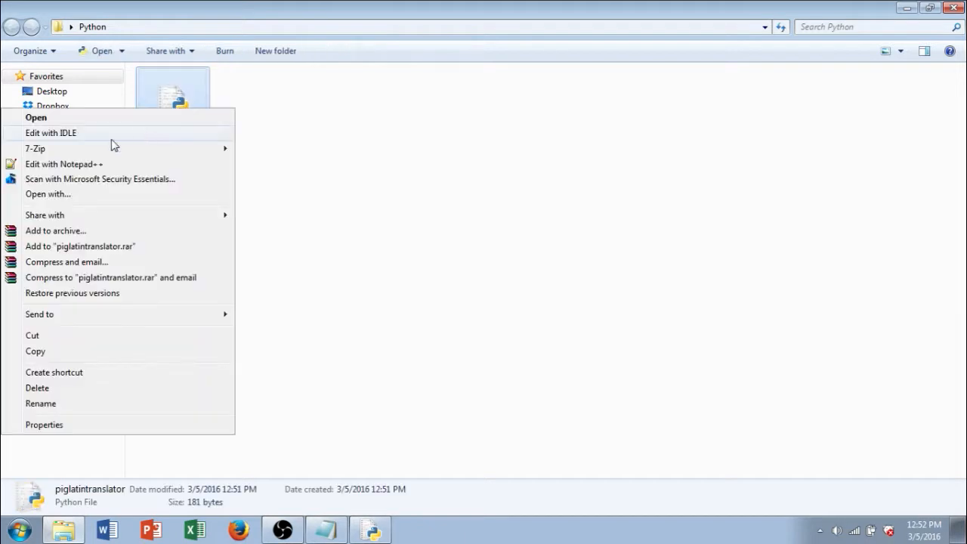
mouse_move(51, 133)
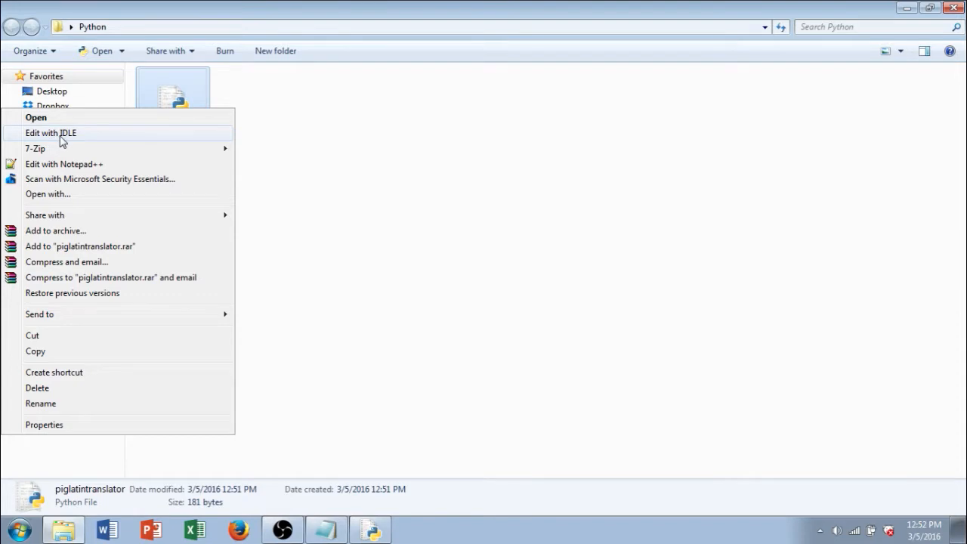
left_click(51, 132)
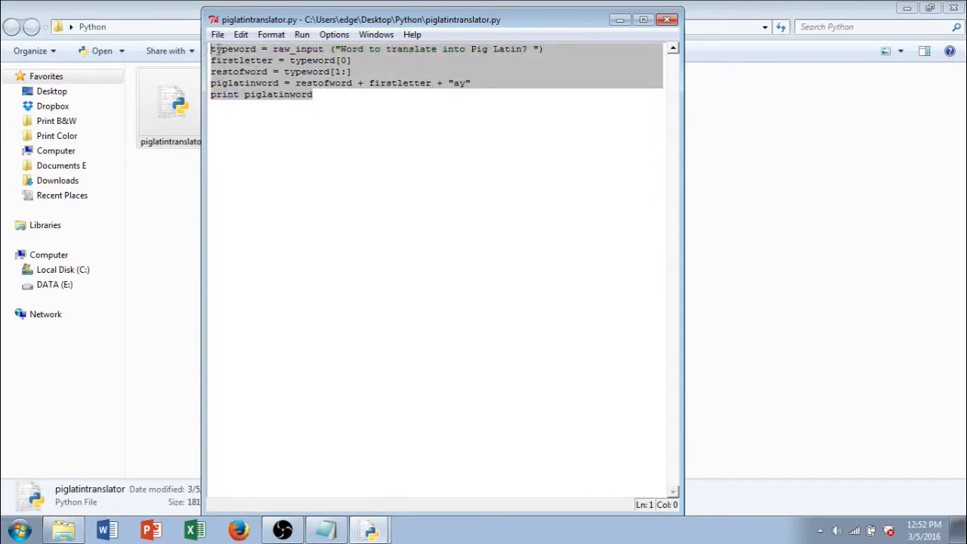
- Open the Run menu in the piglatintranslator editor window
left_click(313, 93)
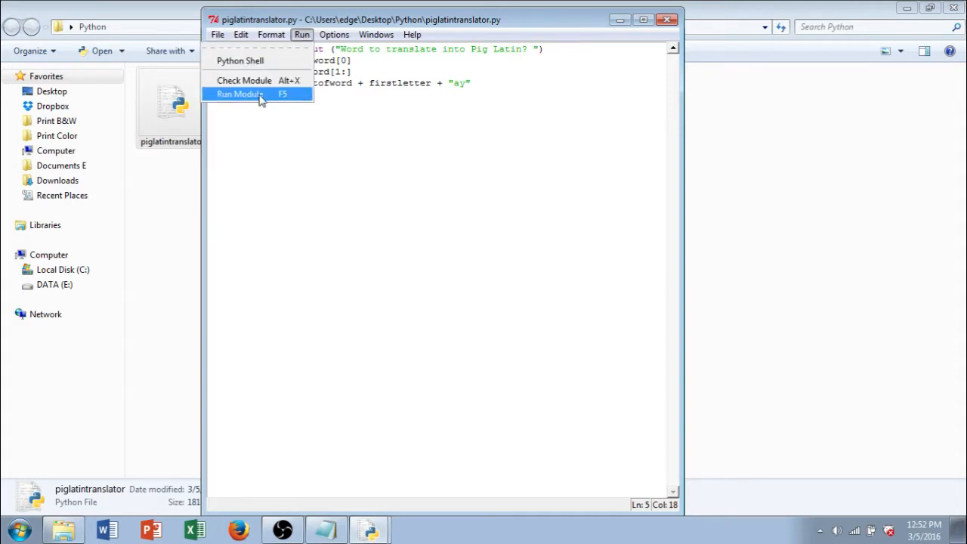
mouse_move(264, 102)
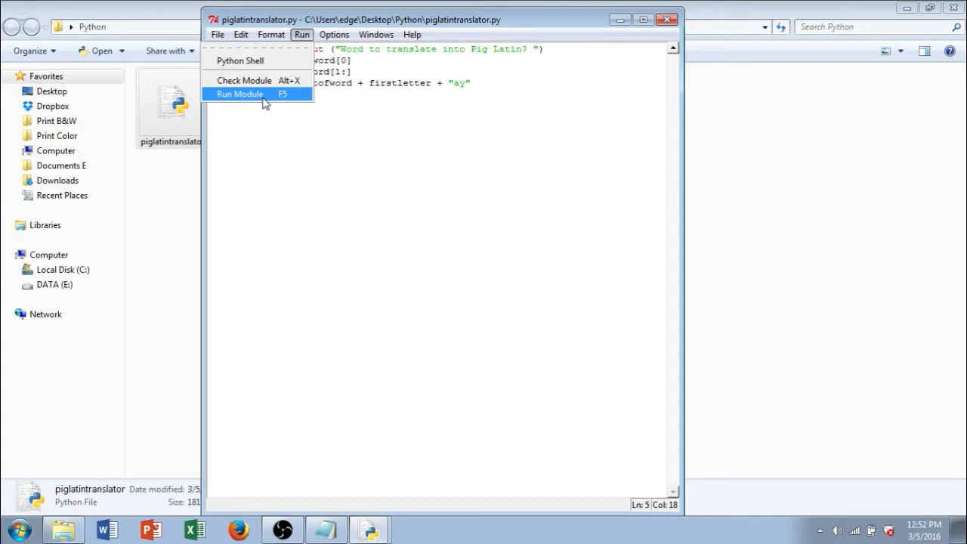
- Run the module, enter 'word' at the shell prompt, and view the 'ordway' result
left_click(240, 94)
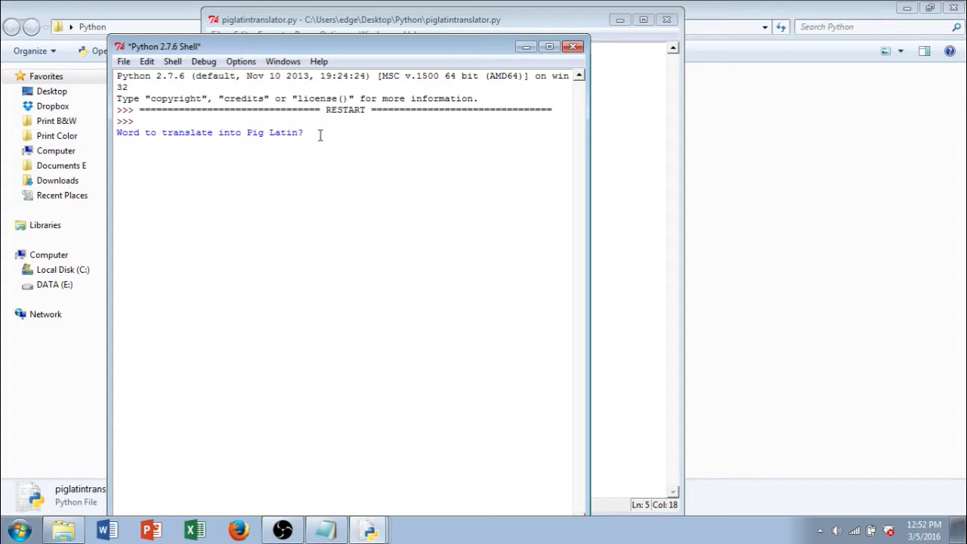
type("wo")
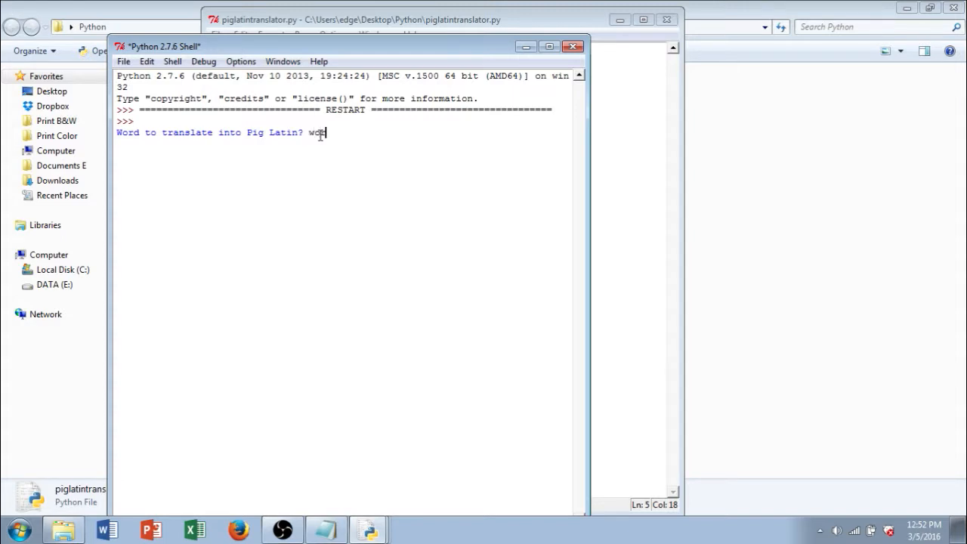
type("d")
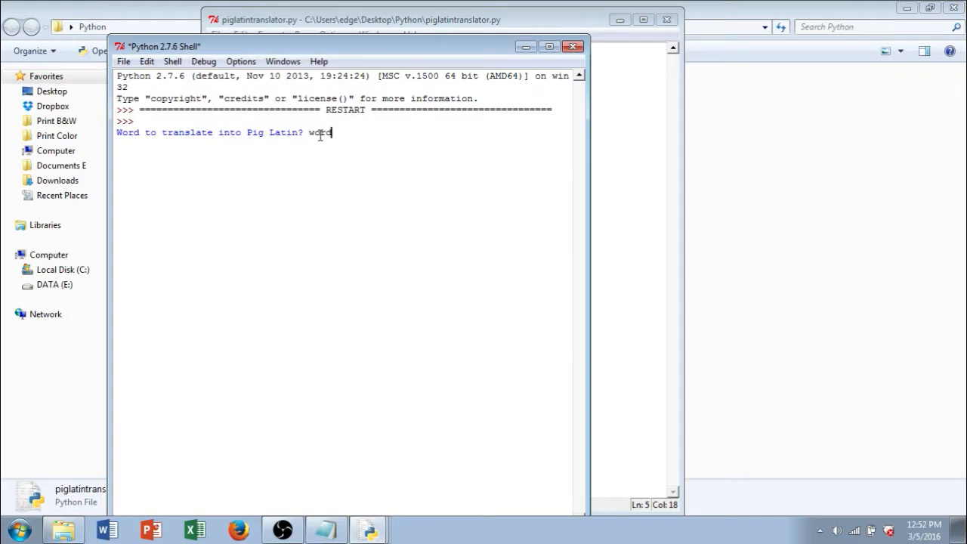
key("Return")
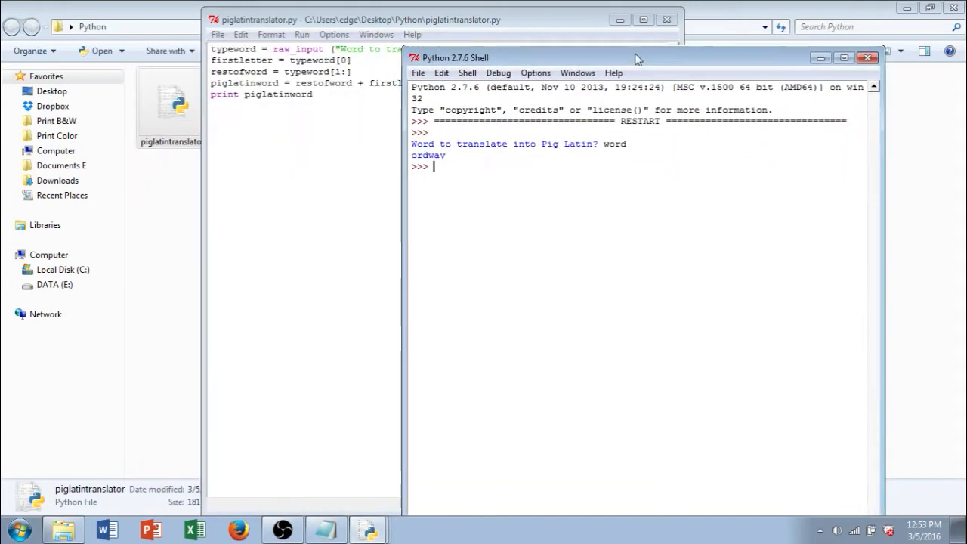
left_click(302, 19)
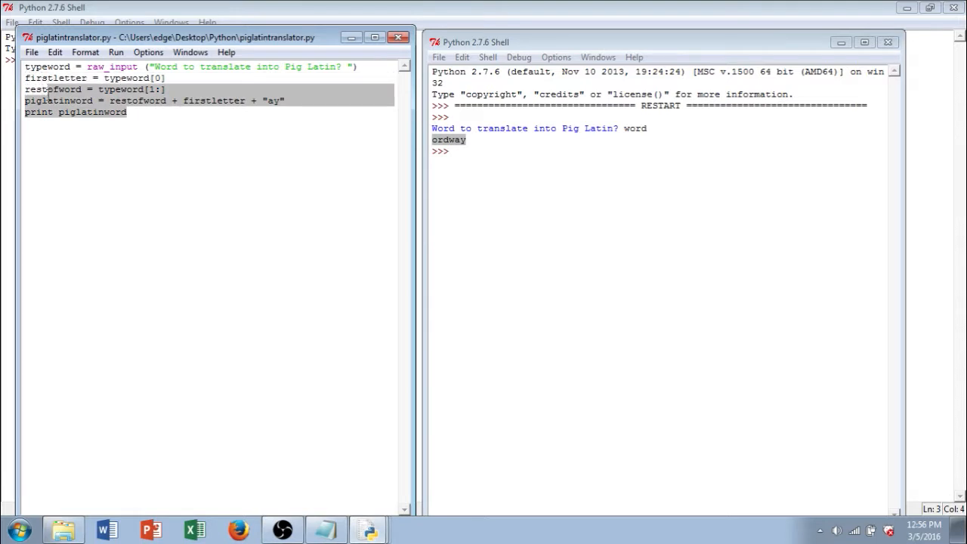
- Clear the code highlight and place the cursor at the end of the script's last line
left_click(174, 131)
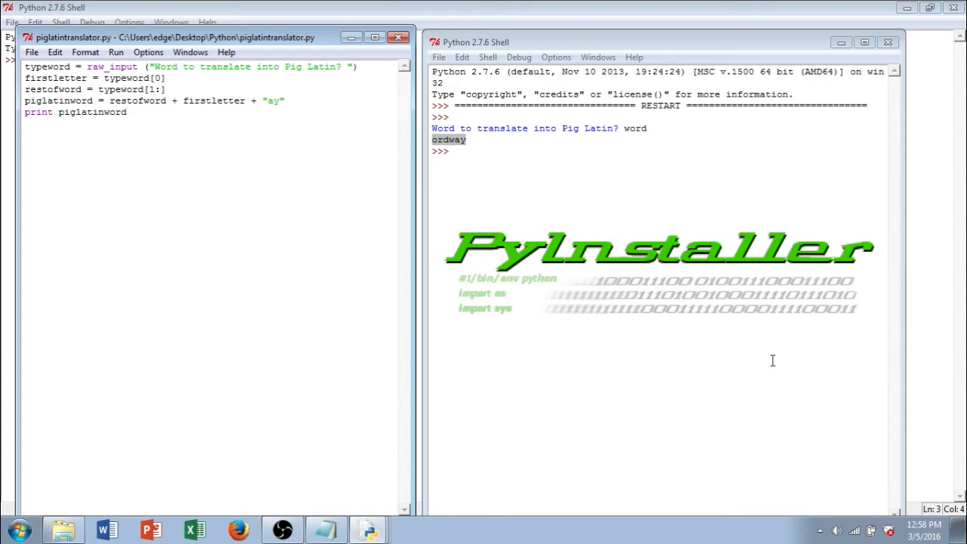
left_click(127, 111)
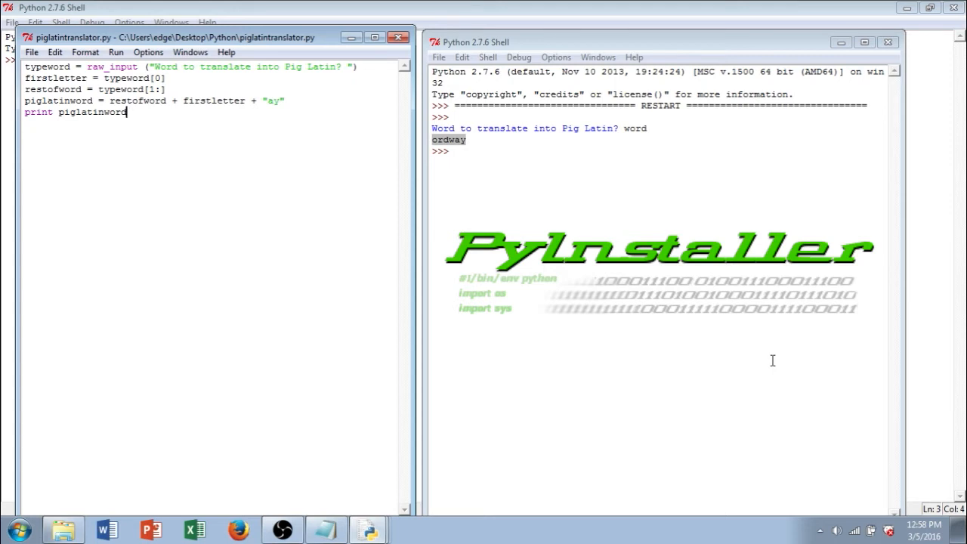